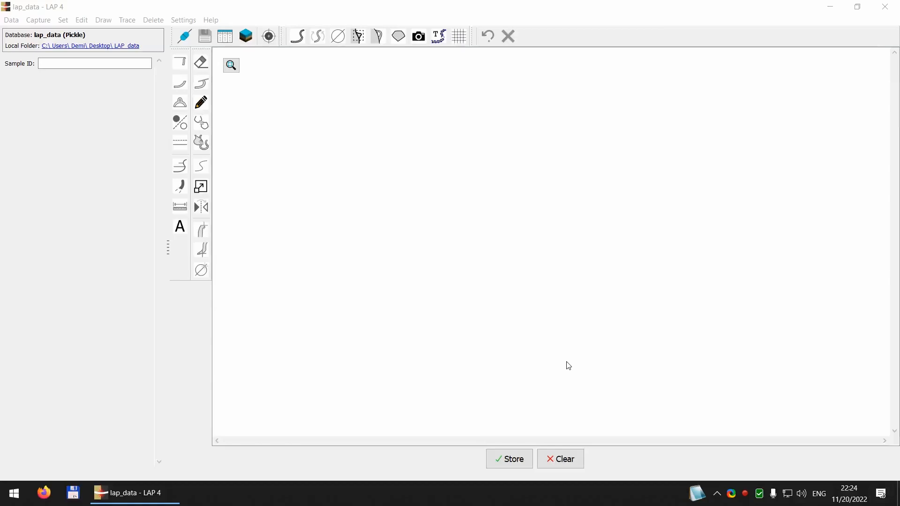
mouse_move(419, 192)
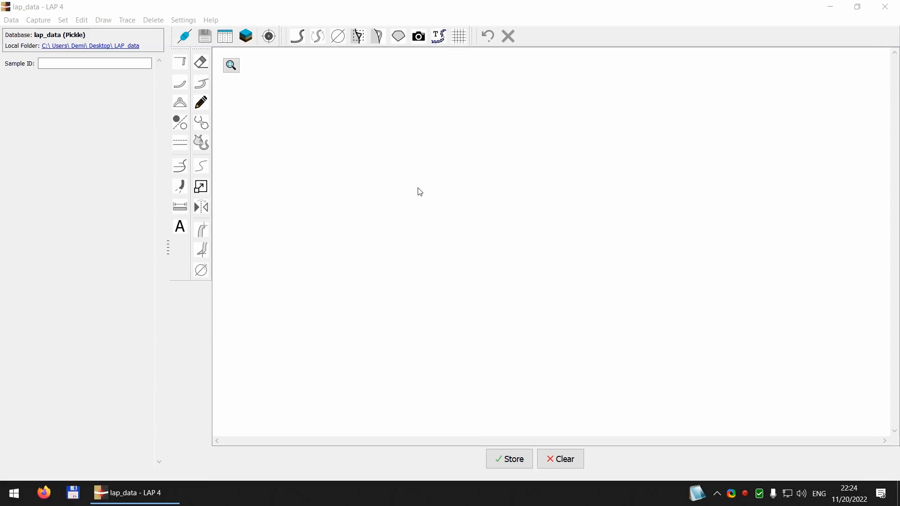
mouse_move(435, 55)
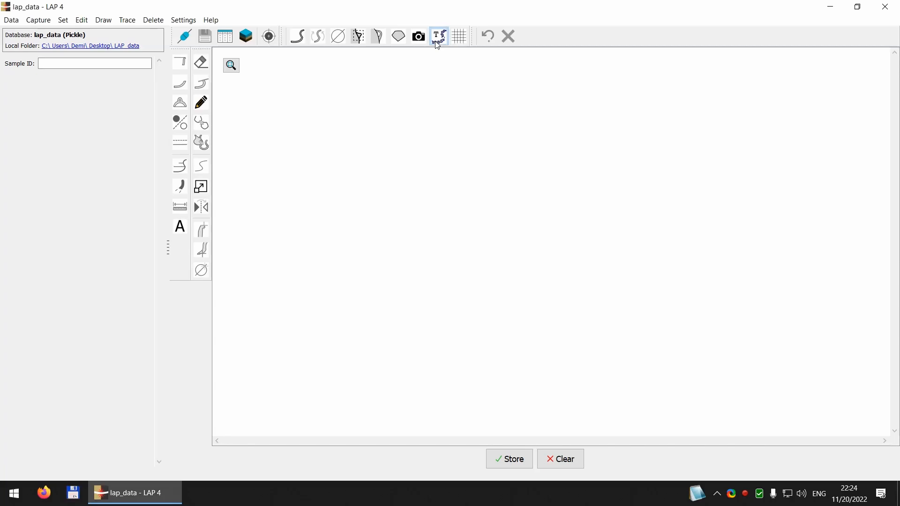
Step: Switch to drawing extraction and load the lap_paper_2022 PDF from the Open Image dialog
click(438, 36)
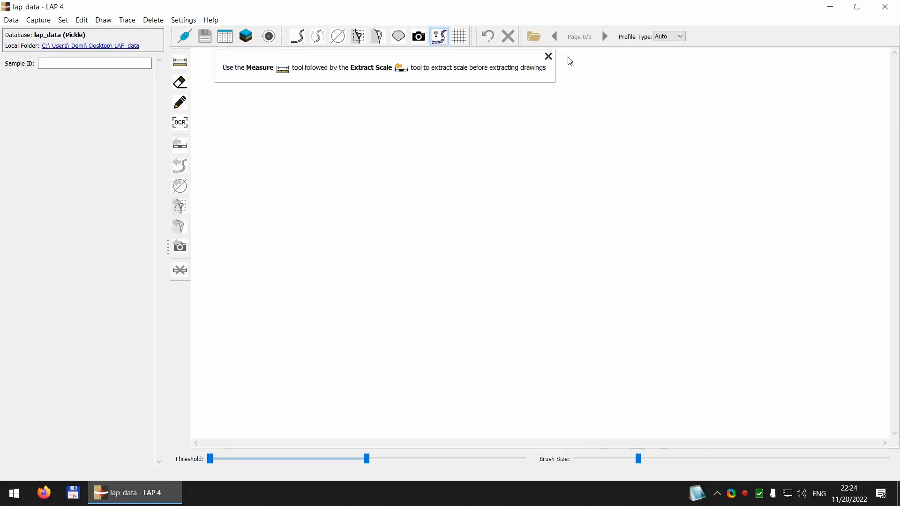
mouse_move(438, 36)
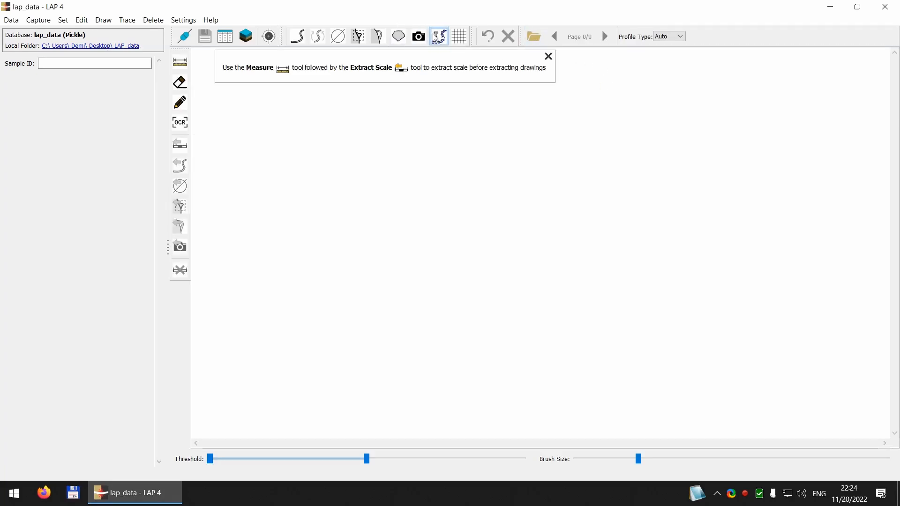
mouse_move(533, 36)
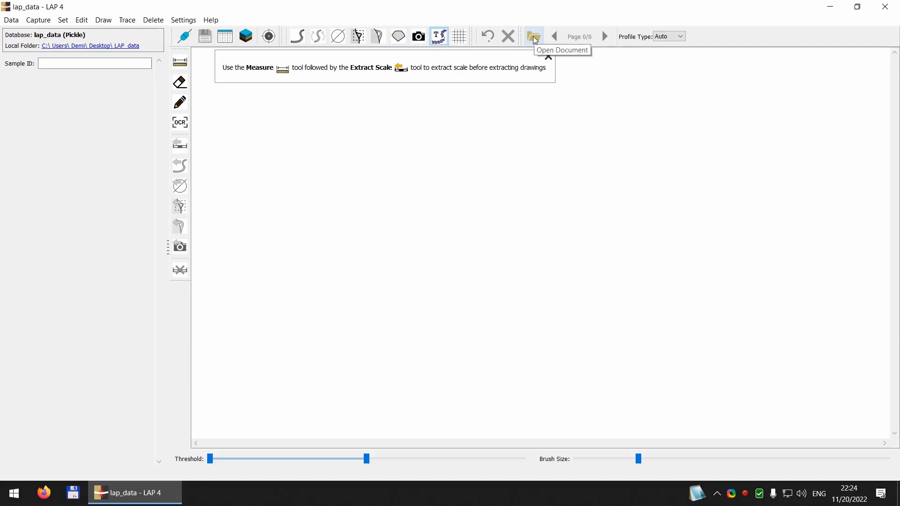
click(534, 37)
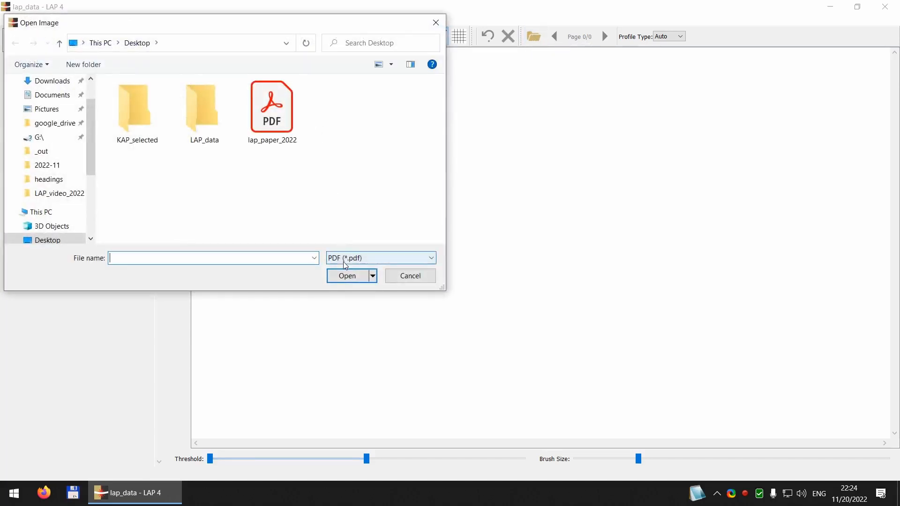
click(272, 106)
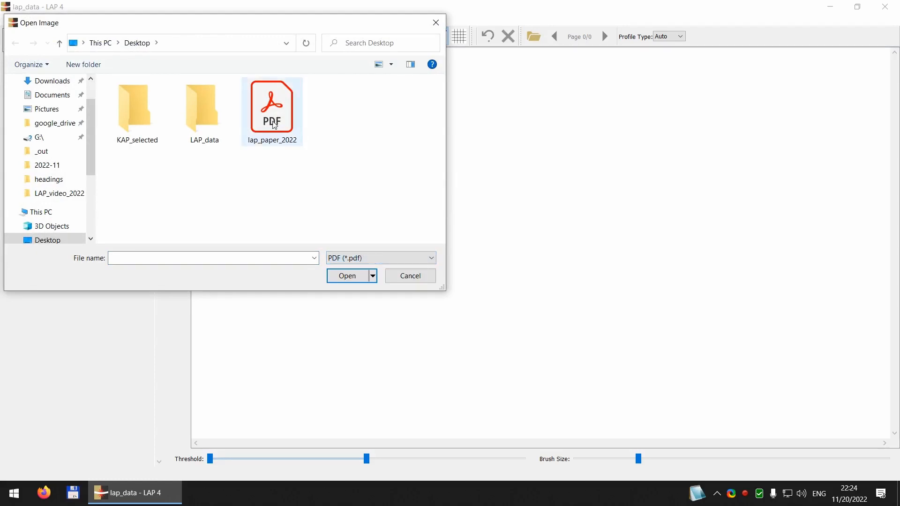
click(272, 106)
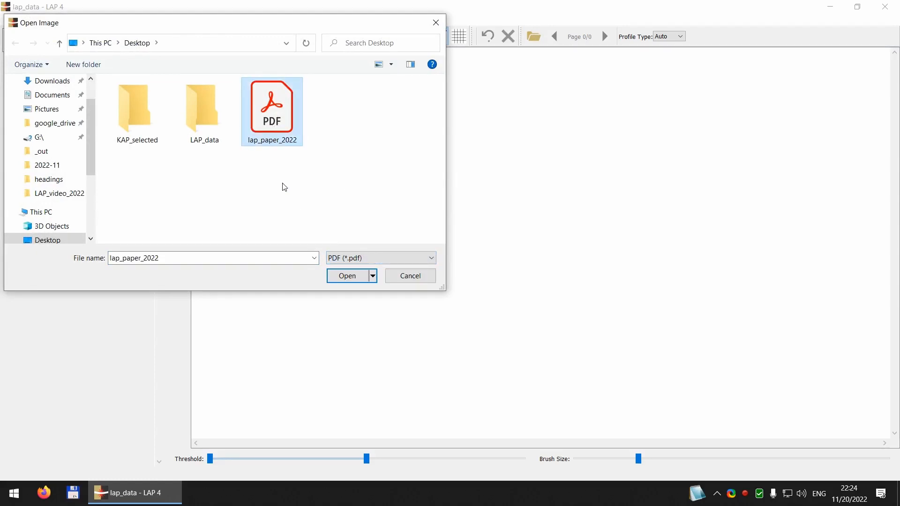
click(347, 276)
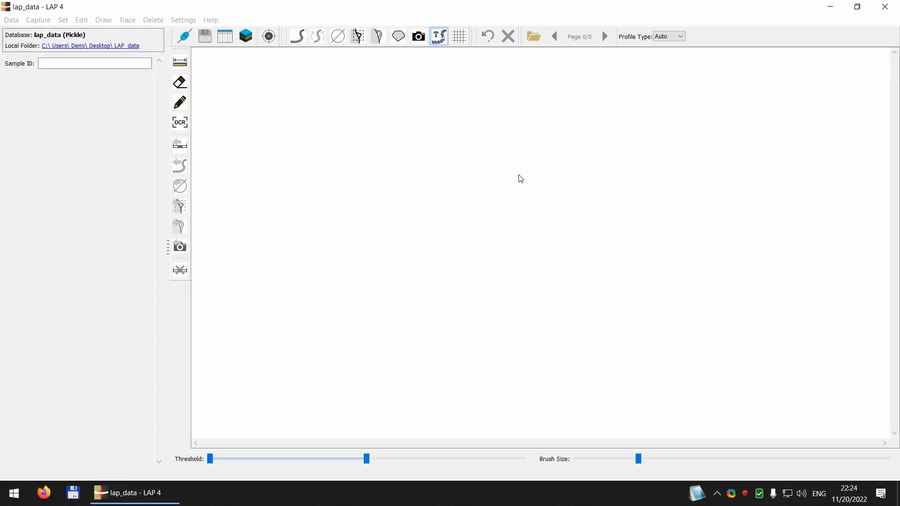
mouse_move(432, 233)
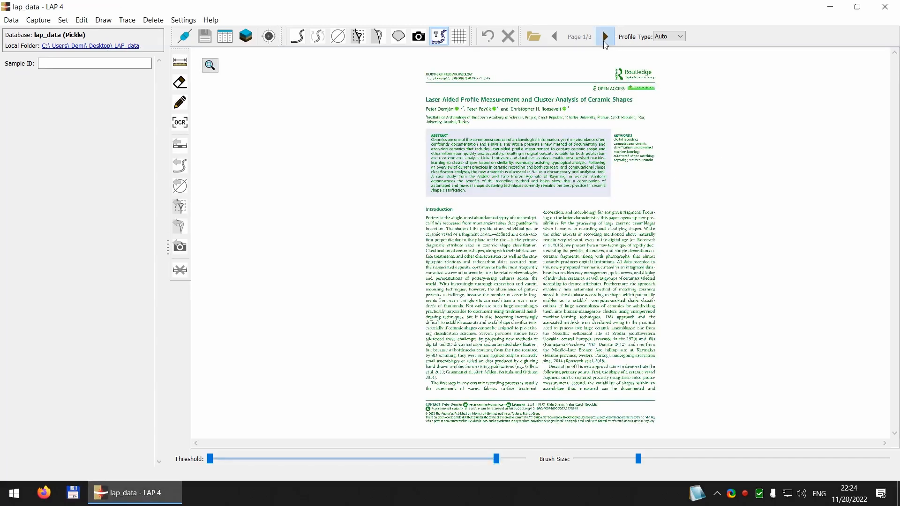
Step: Advance to page 3 of 3 and move down to the clustered profiles with the 0–20 cm scale bar
click(605, 36)
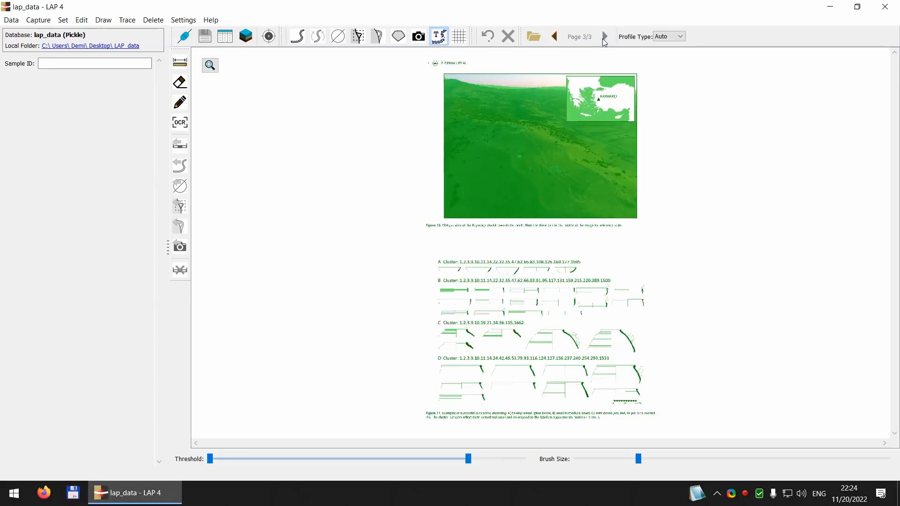
scroll(down, 3)
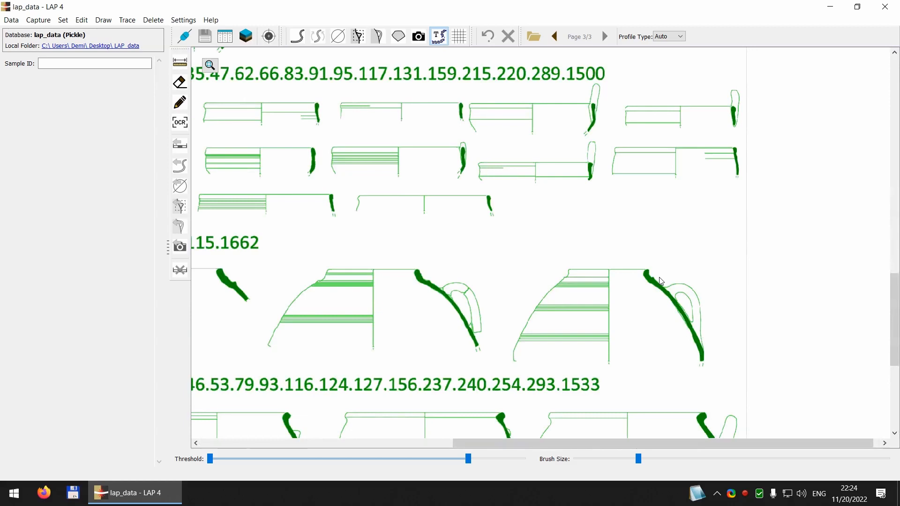
mouse_move(886, 363)
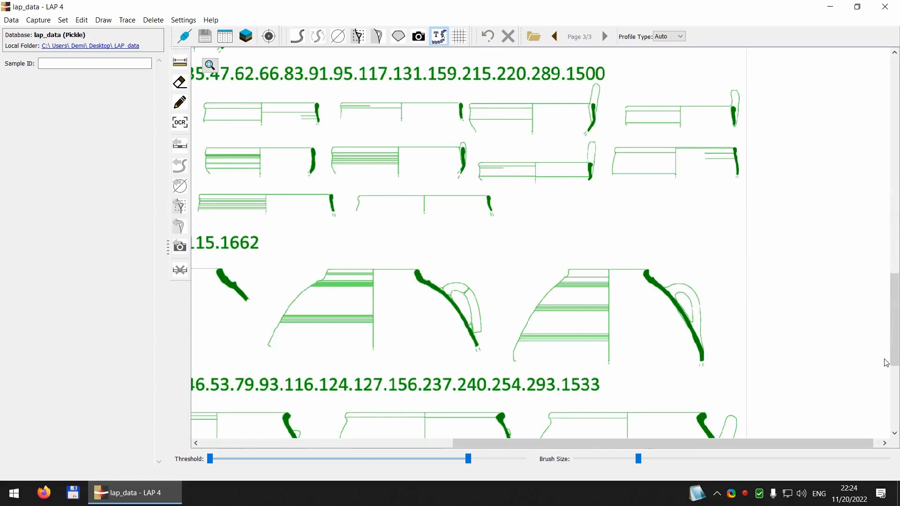
scroll(down, 3)
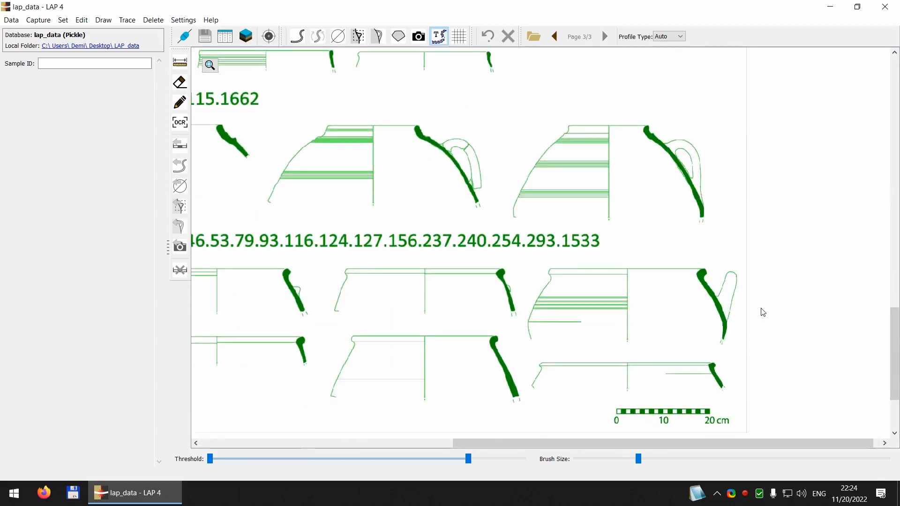
mouse_move(666, 412)
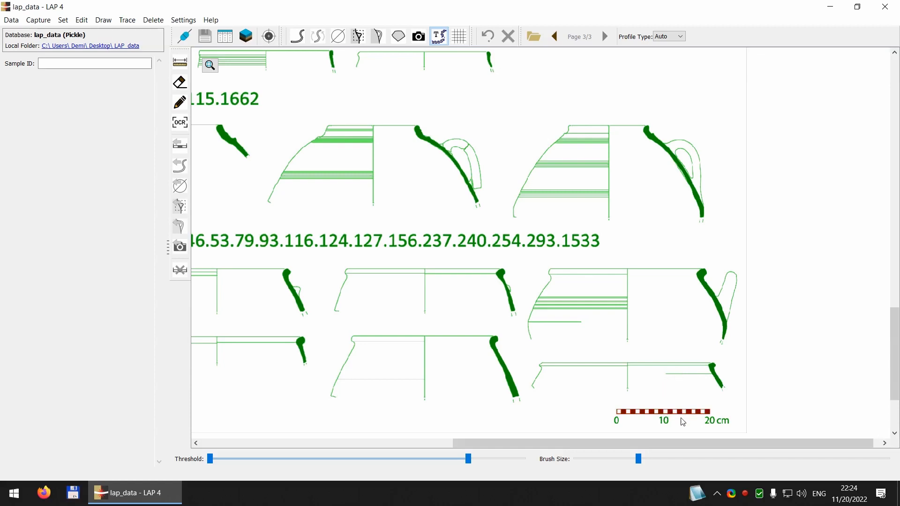
mouse_move(657, 418)
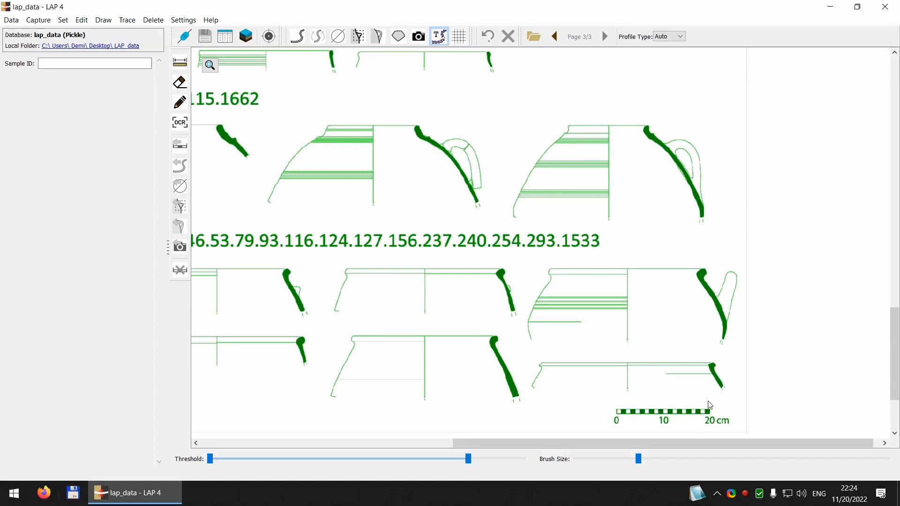
Step: Browse page 3 past Figure 10 and back, ending close up on the 0–20 cm scale bar
scroll(up, 3)
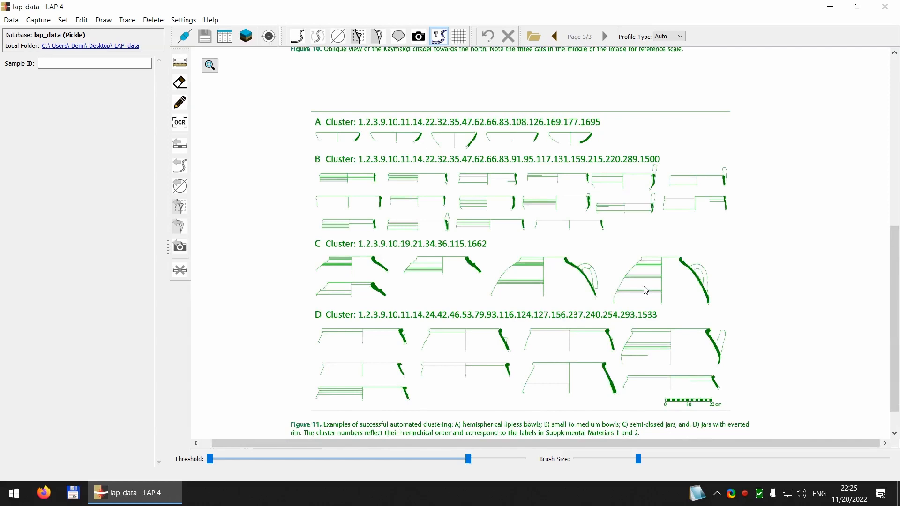
scroll(up, 3)
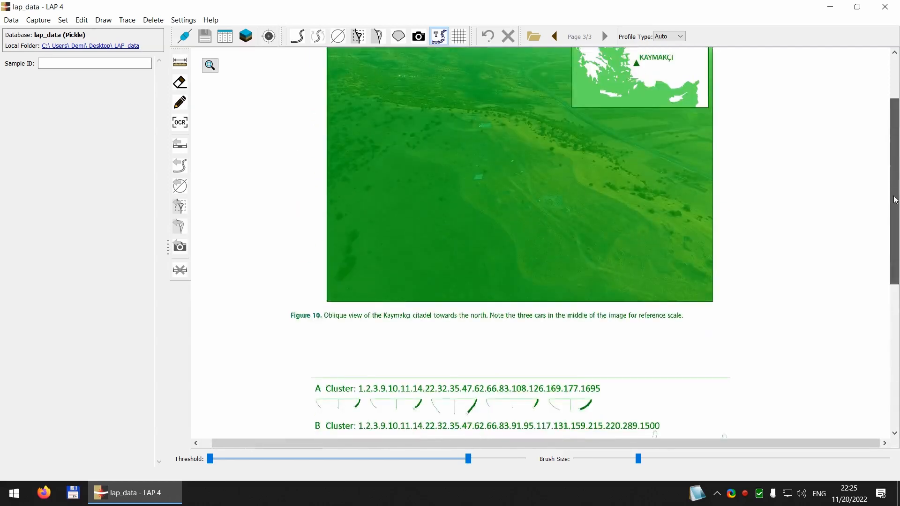
scroll(up, 3)
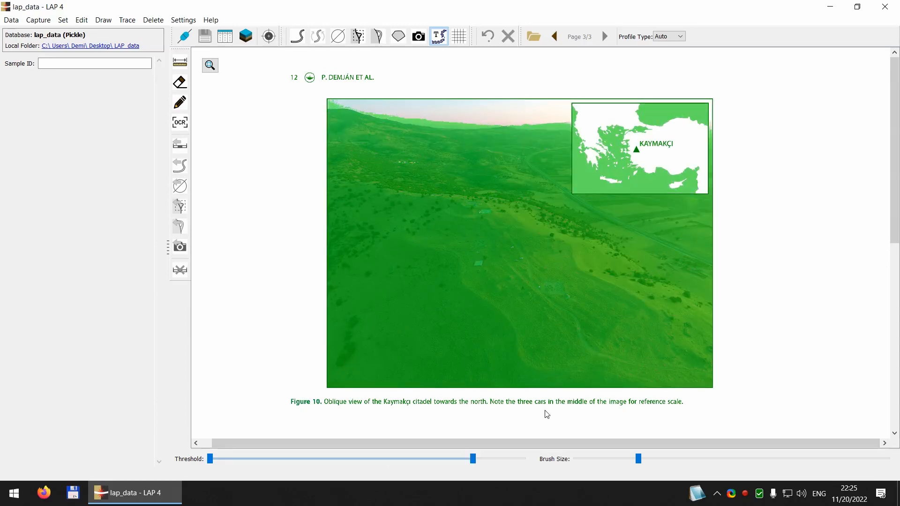
scroll(down, 3)
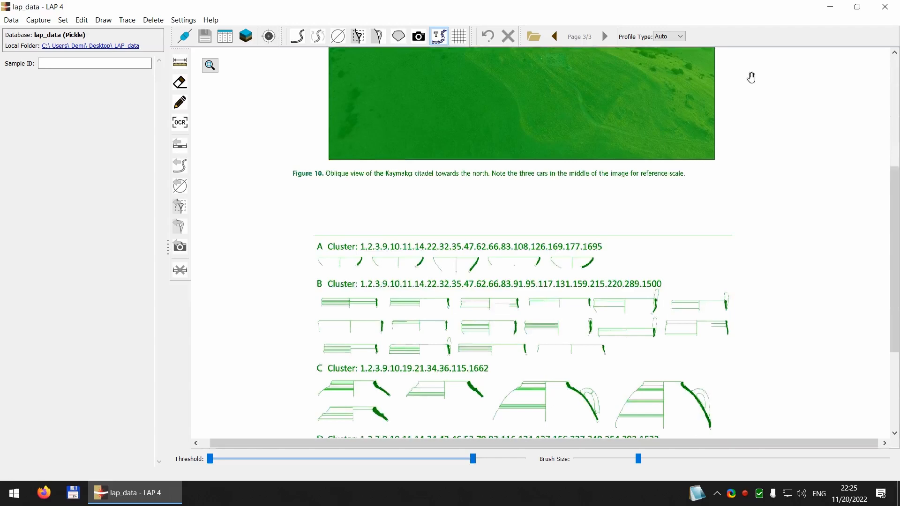
scroll(down, 3)
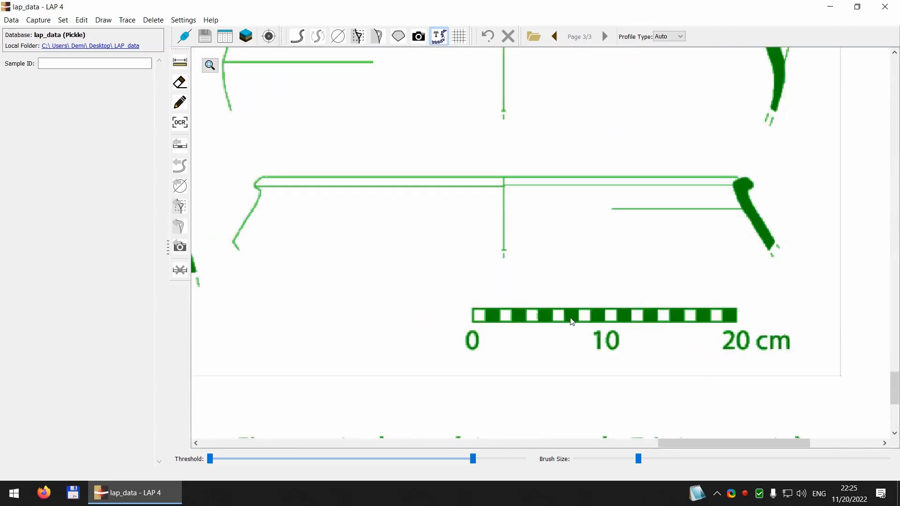
Step: Measure the full 0–20 cm scale bar, reading about 212.08 px
click(180, 61)
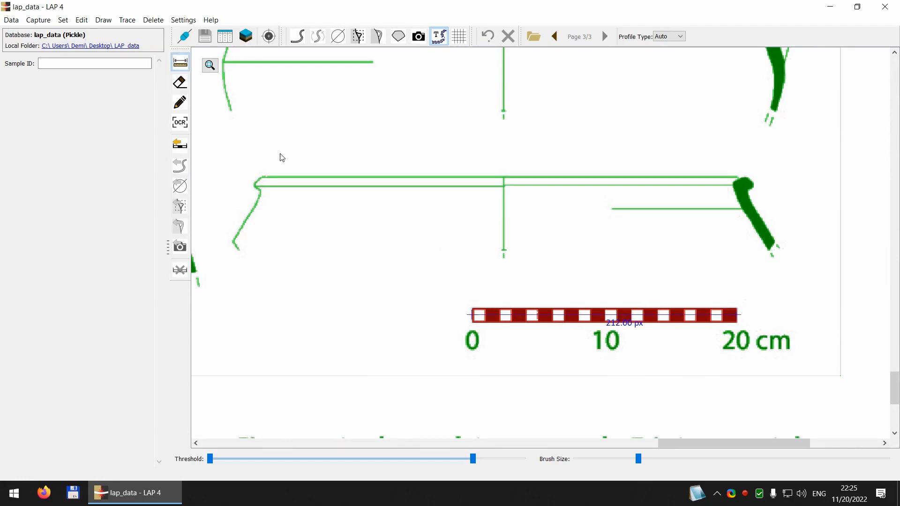
mouse_move(474, 318)
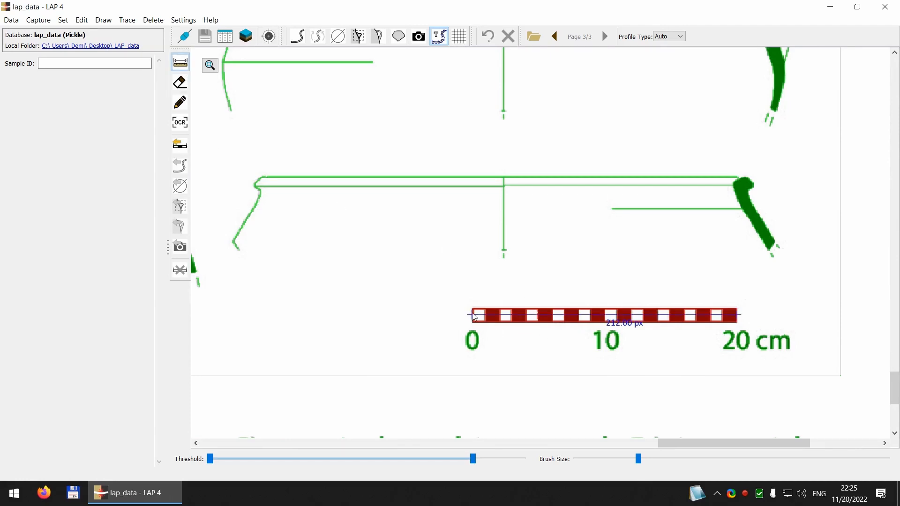
mouse_move(631, 330)
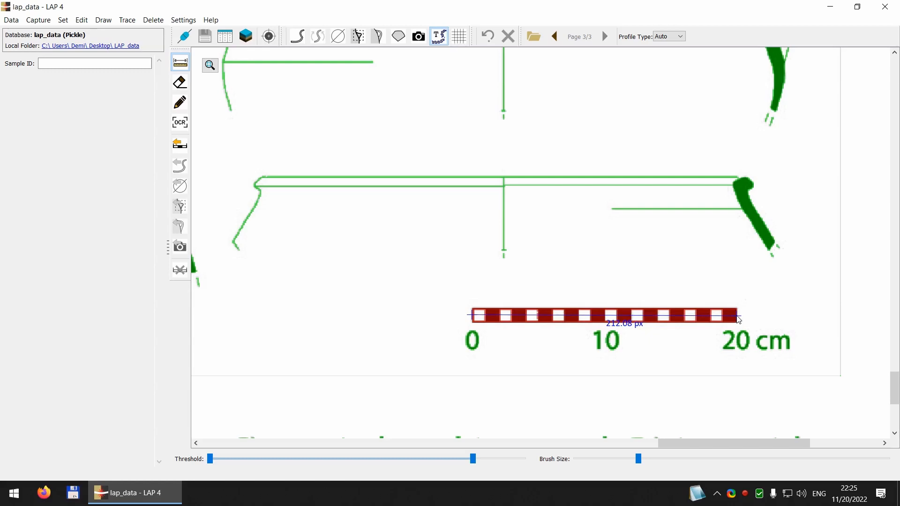
mouse_move(290, 263)
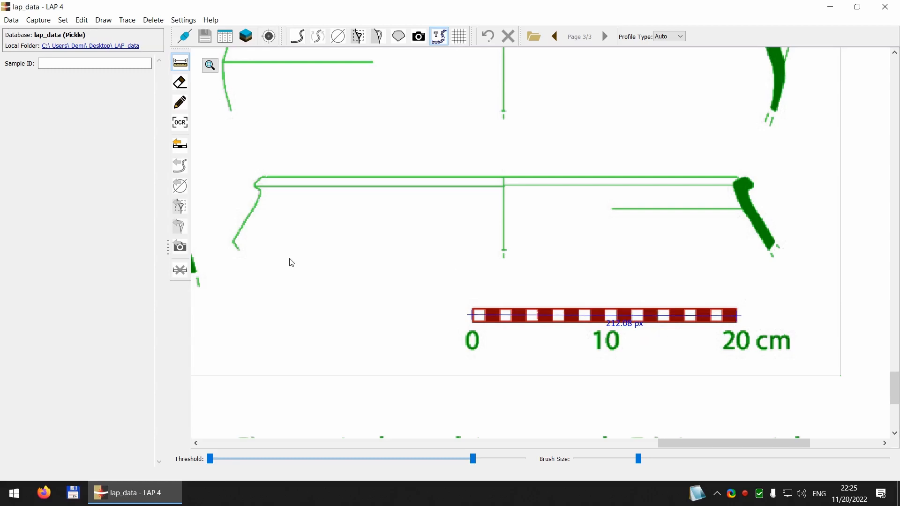
mouse_move(180, 143)
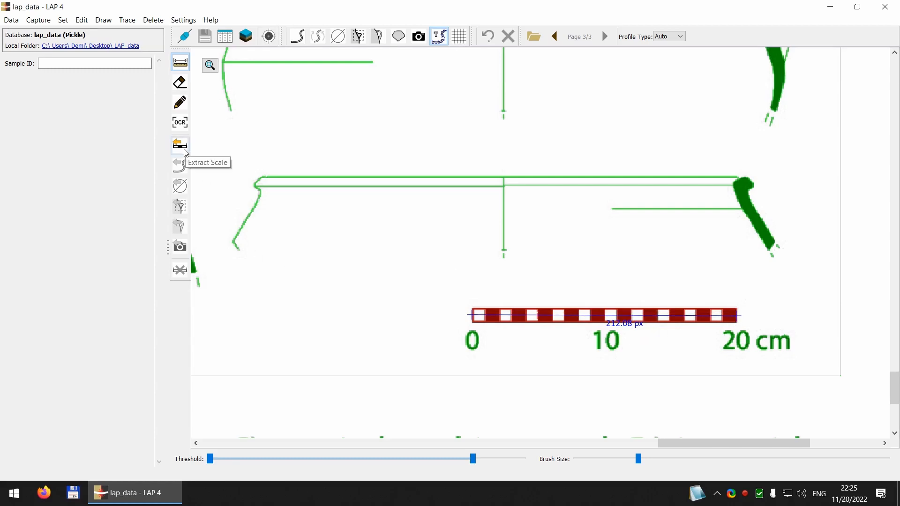
Step: Define the measured bar as a 200 mm scale bar length in the Set Scale dialog
click(180, 143)
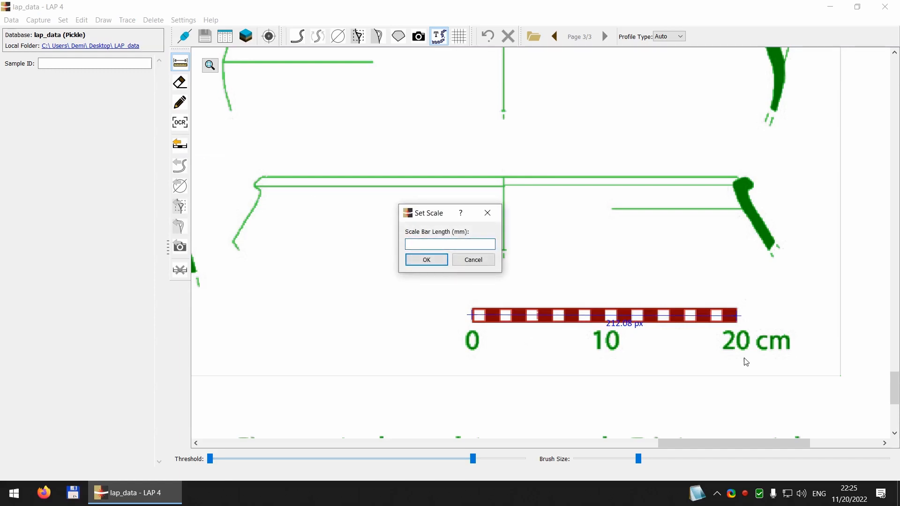
click(450, 244)
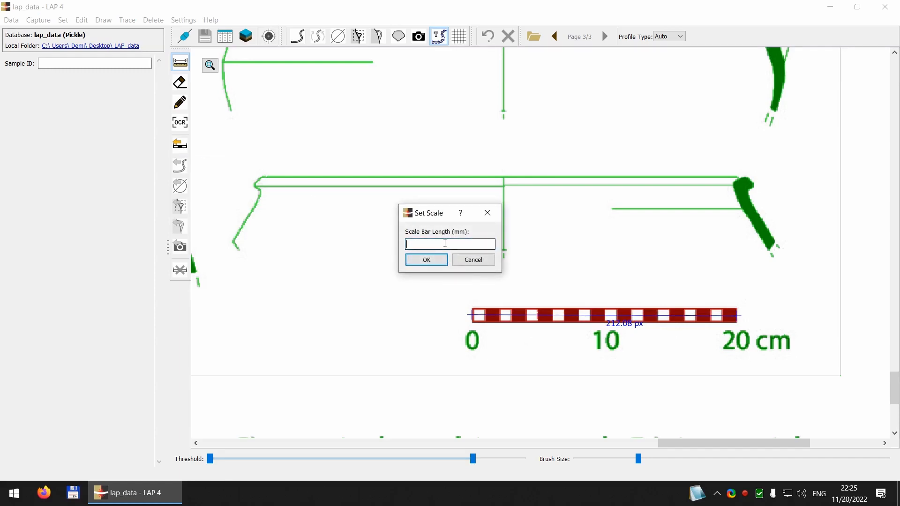
text(200)
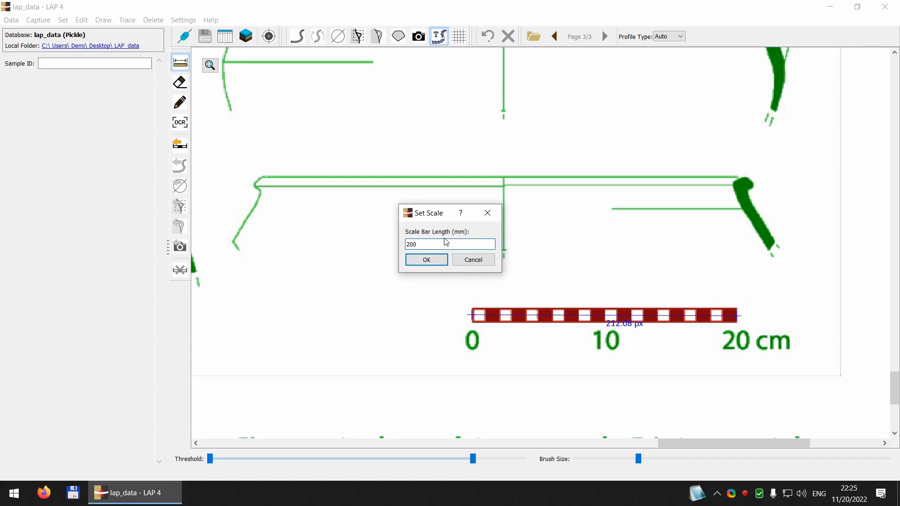
click(426, 260)
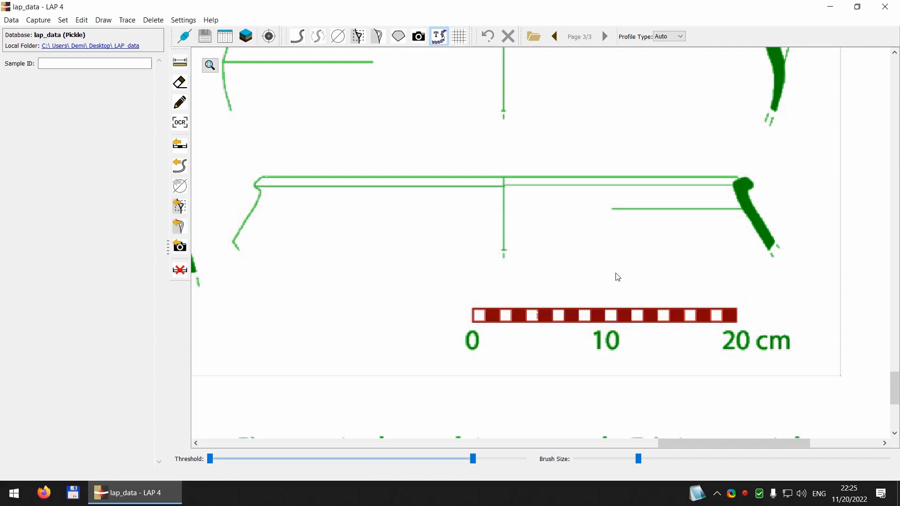
Step: Locate the handled jar drawing on the page and select its profile for digitizing
scroll(down, 3)
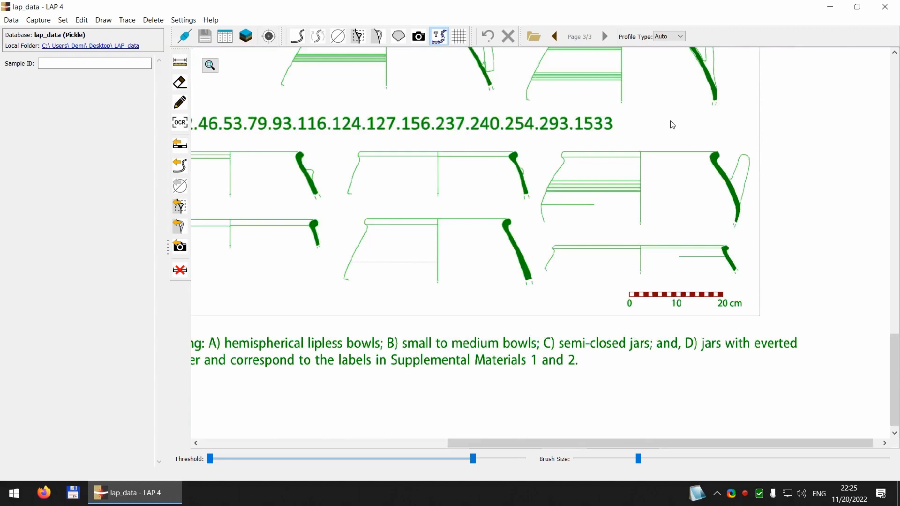
mouse_move(896, 350)
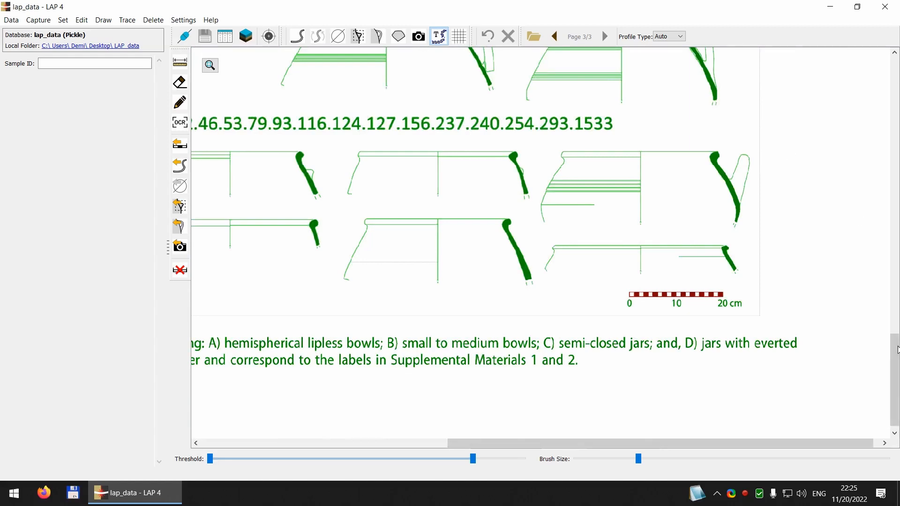
scroll(up, 3)
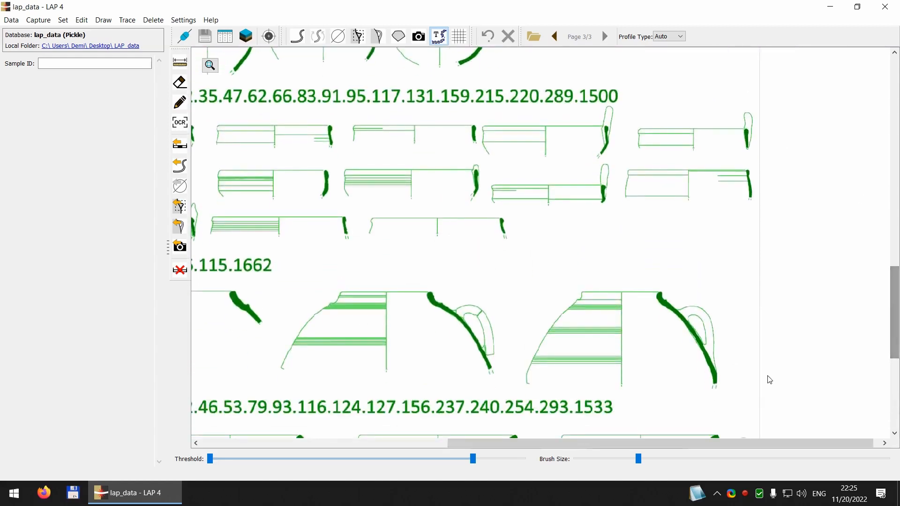
scroll(down, 3)
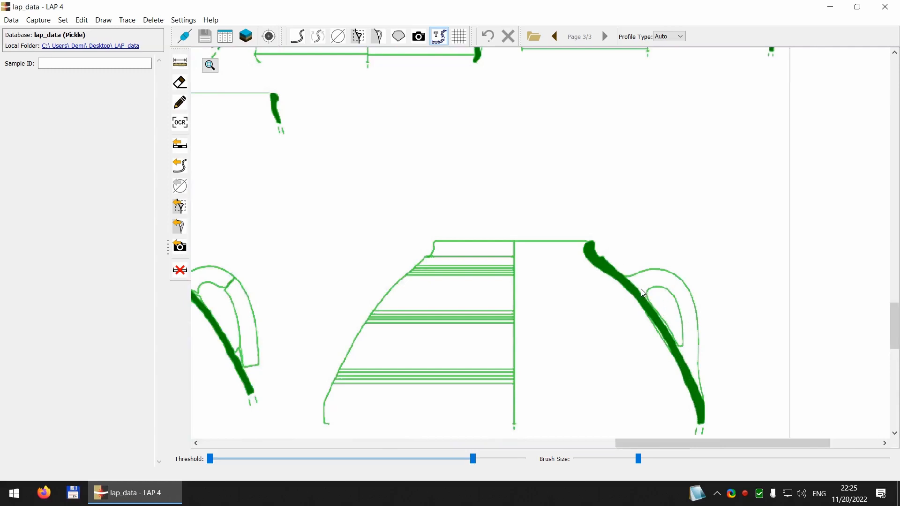
click(463, 267)
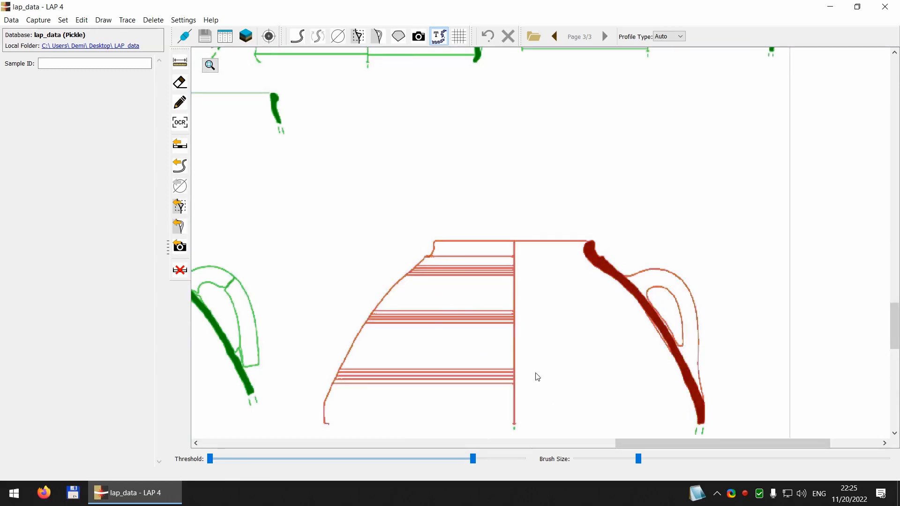
mouse_move(735, 340)
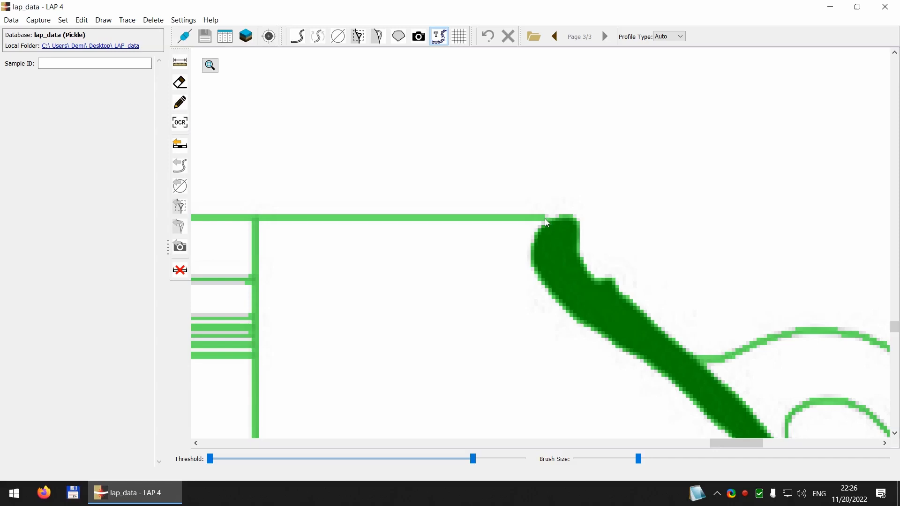
mouse_move(550, 253)
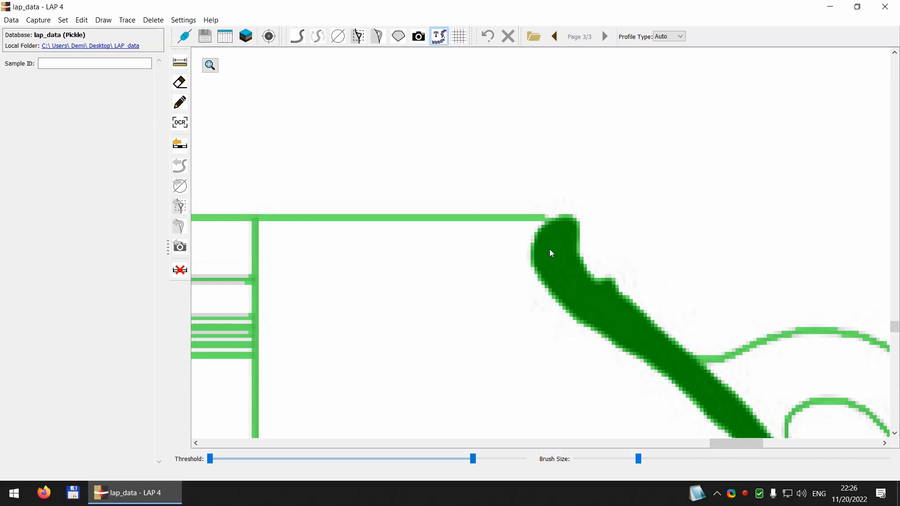
mouse_move(180, 82)
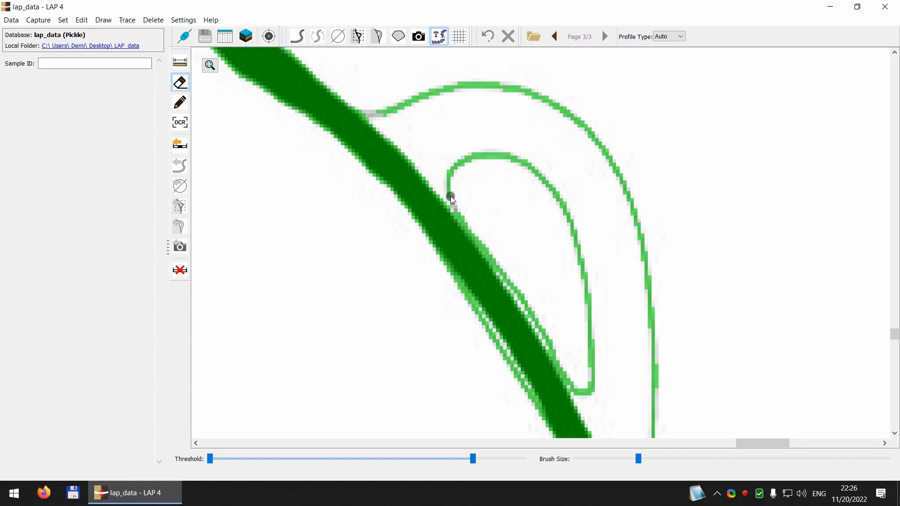
mouse_move(498, 236)
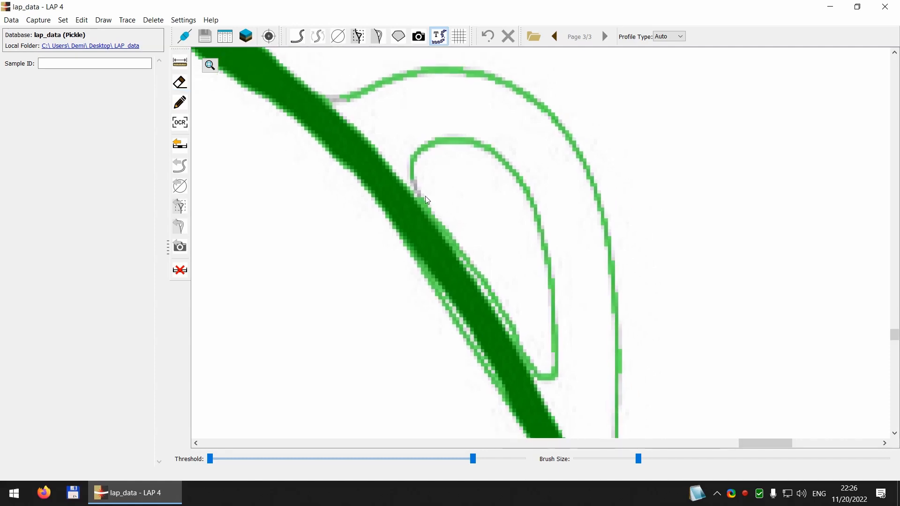
Step: Erase the pixels joining the handle outlines to the thick wall section
click(180, 82)
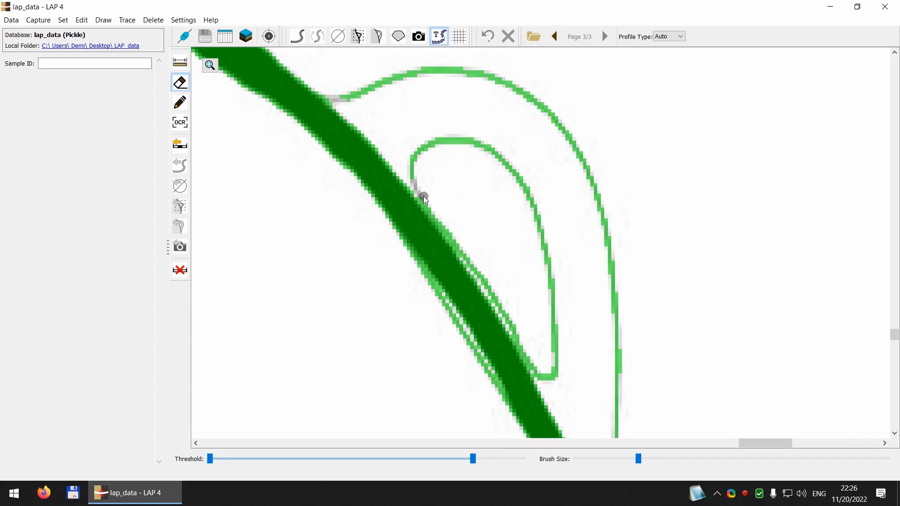
mouse_move(459, 234)
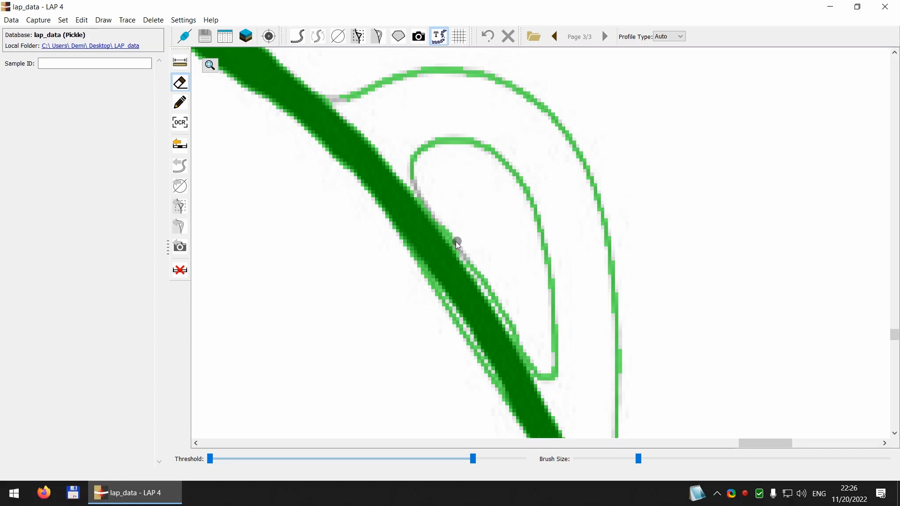
mouse_move(445, 224)
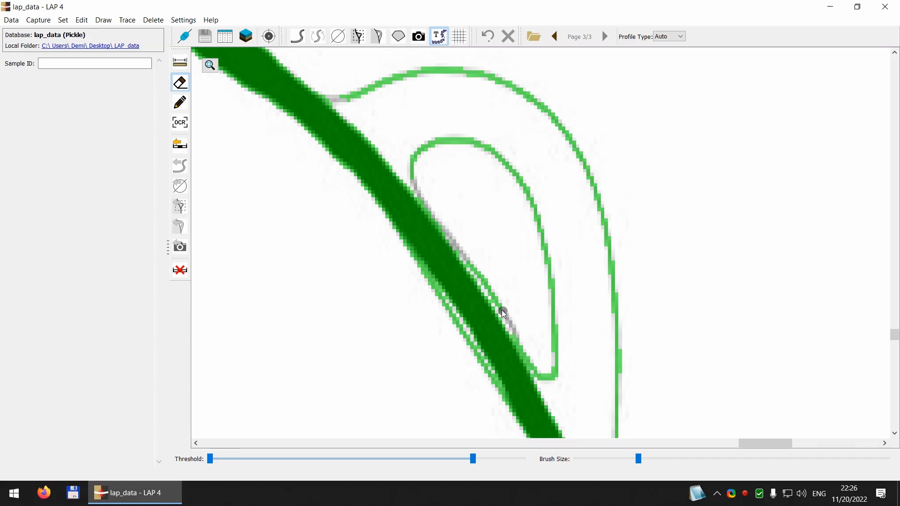
mouse_move(495, 306)
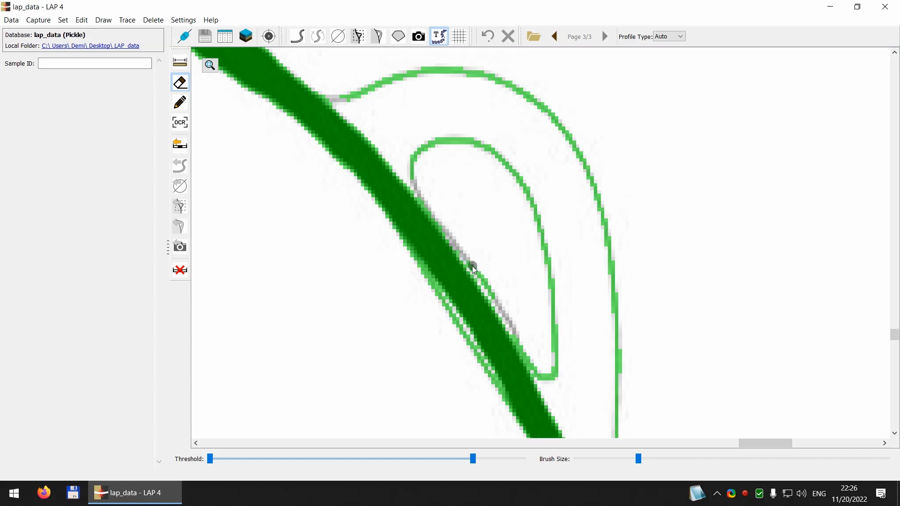
mouse_move(462, 255)
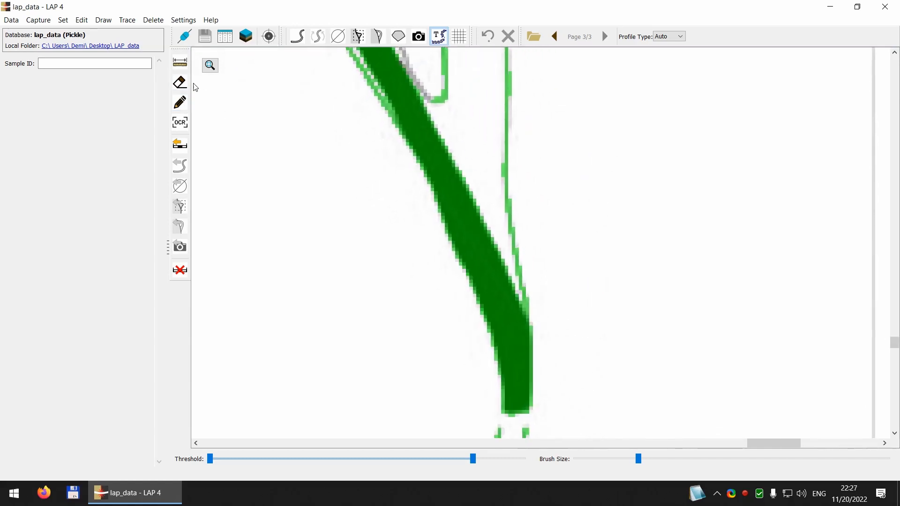
click(180, 83)
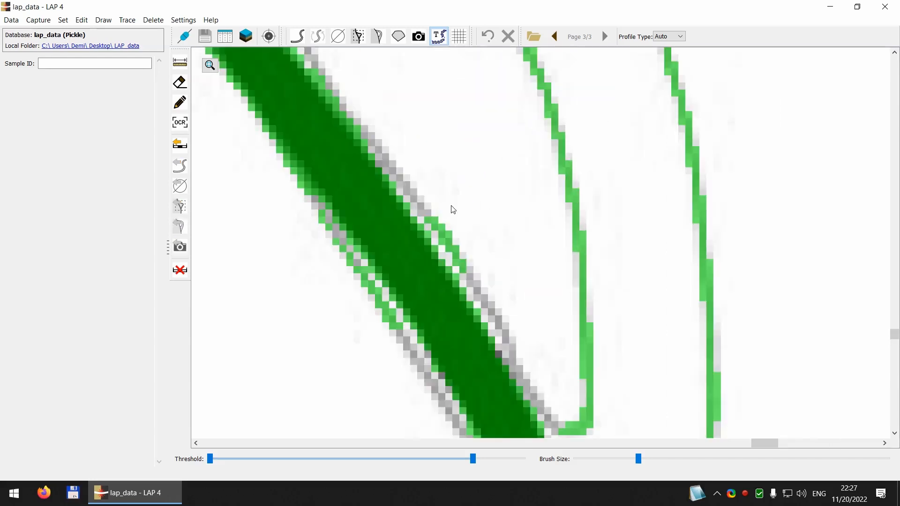
click(180, 83)
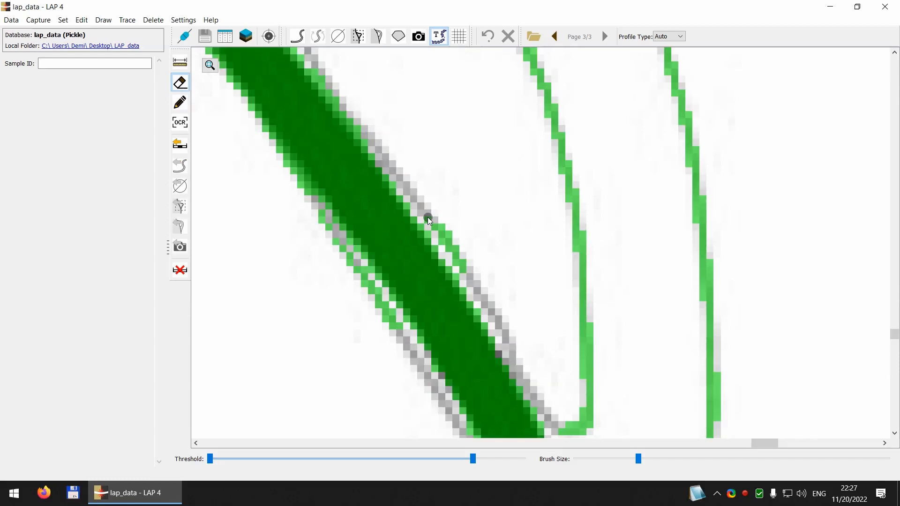
mouse_move(481, 244)
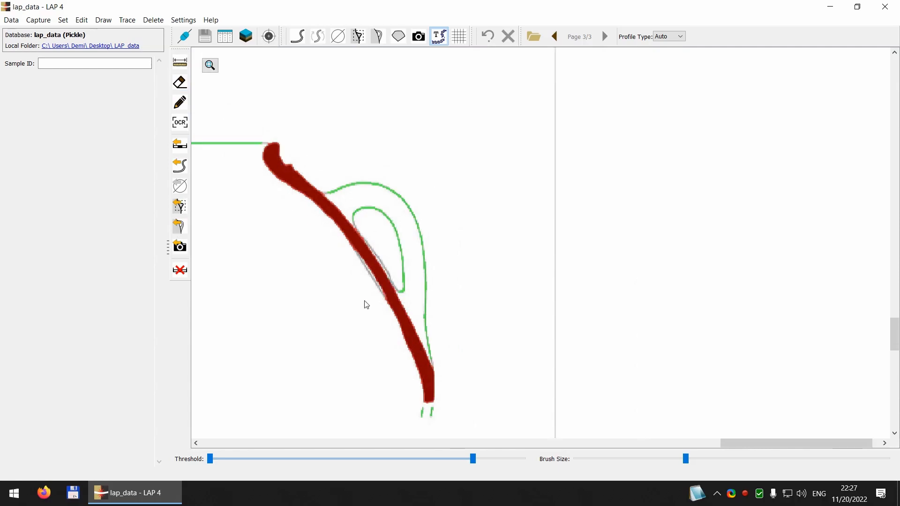
mouse_move(180, 167)
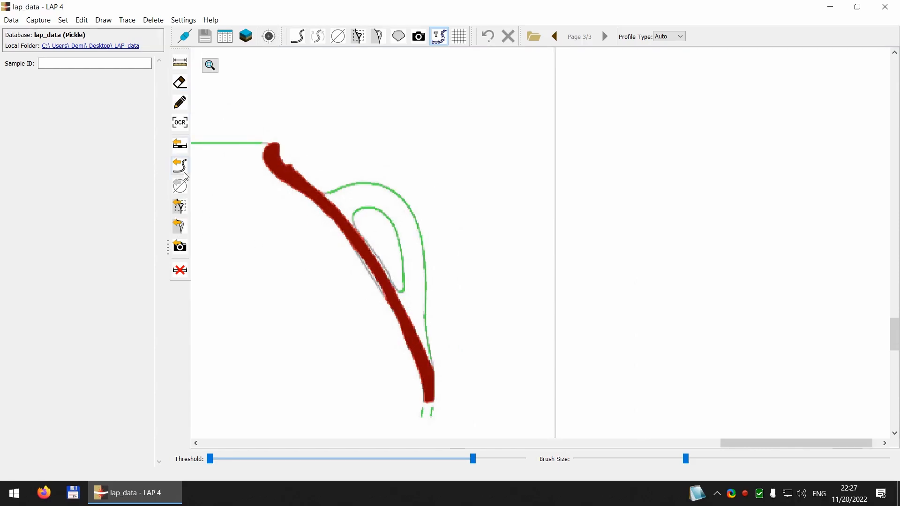
Step: Trace the cleaned wall into a drawing, smooth it, and finish so only the section and scale bar remain
click(180, 165)
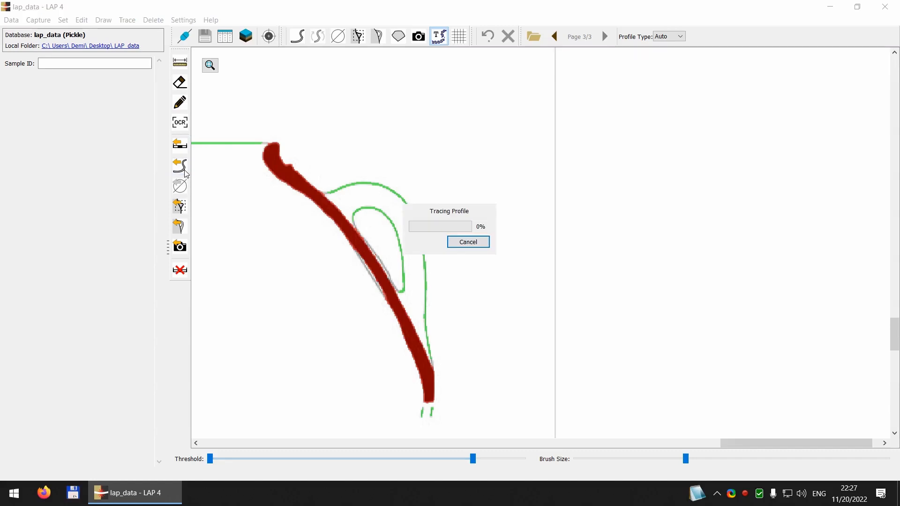
click(467, 242)
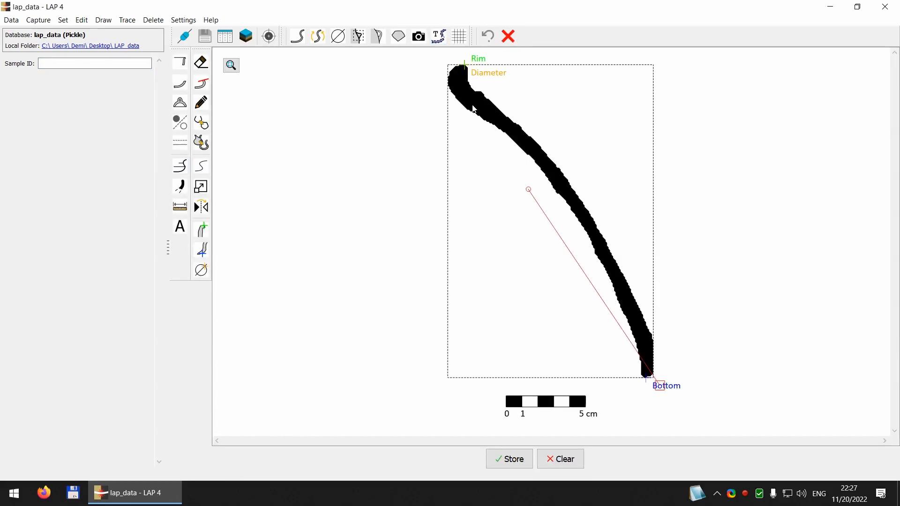
mouse_move(464, 79)
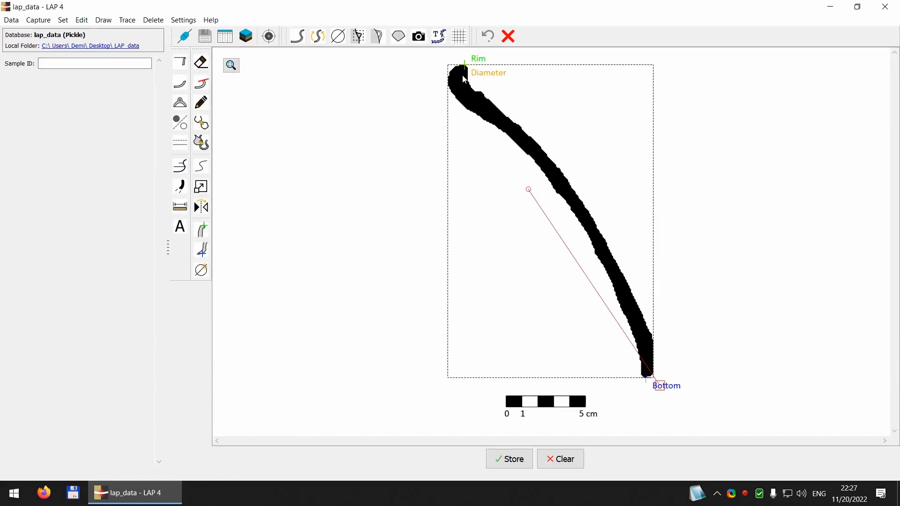
mouse_move(550, 277)
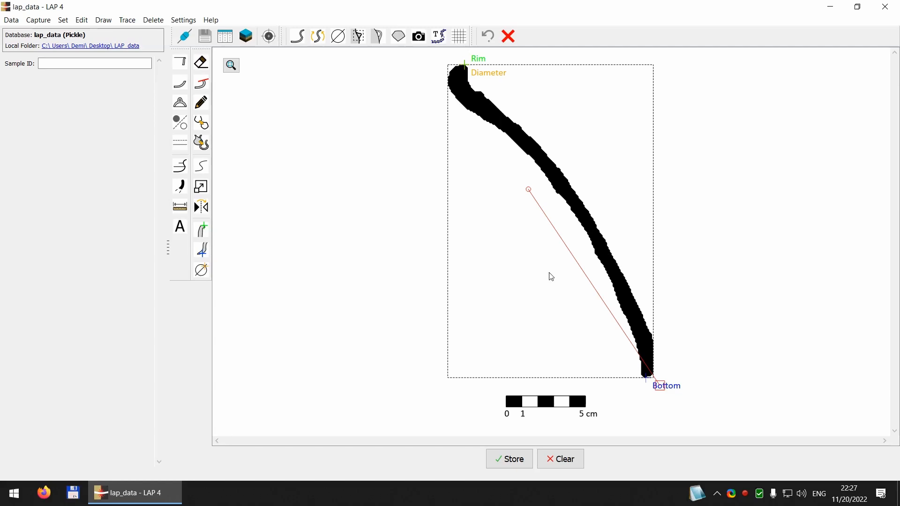
mouse_move(580, 226)
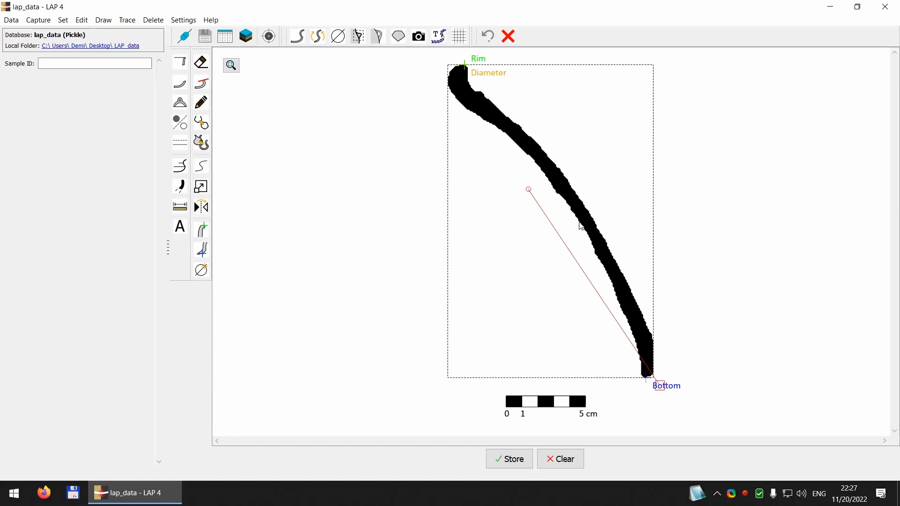
mouse_move(290, 172)
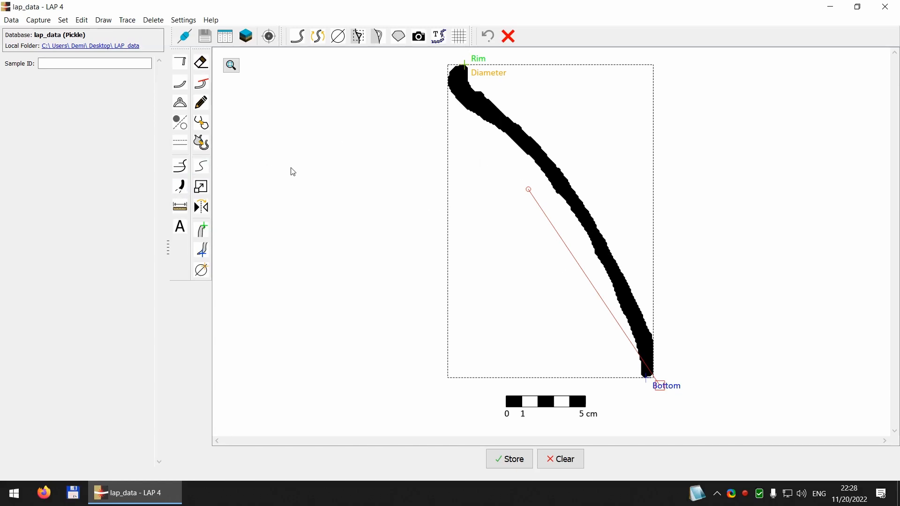
click(201, 166)
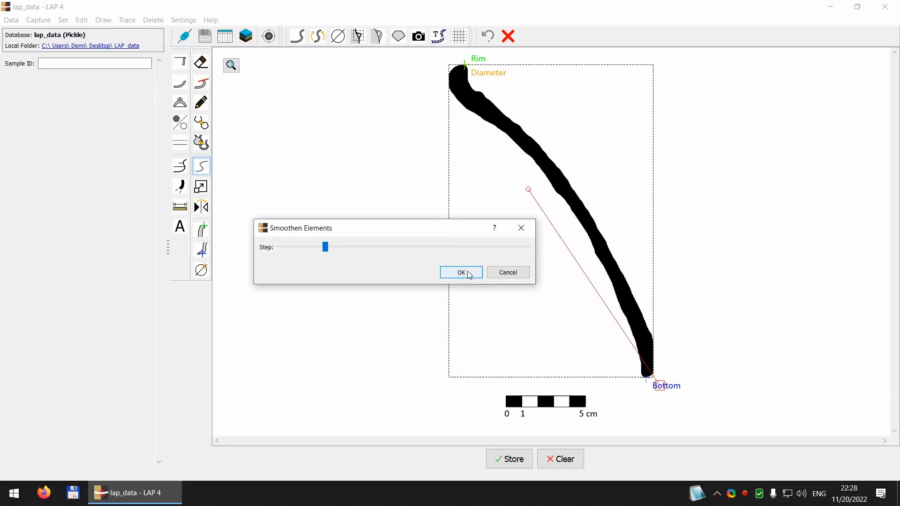
click(461, 272)
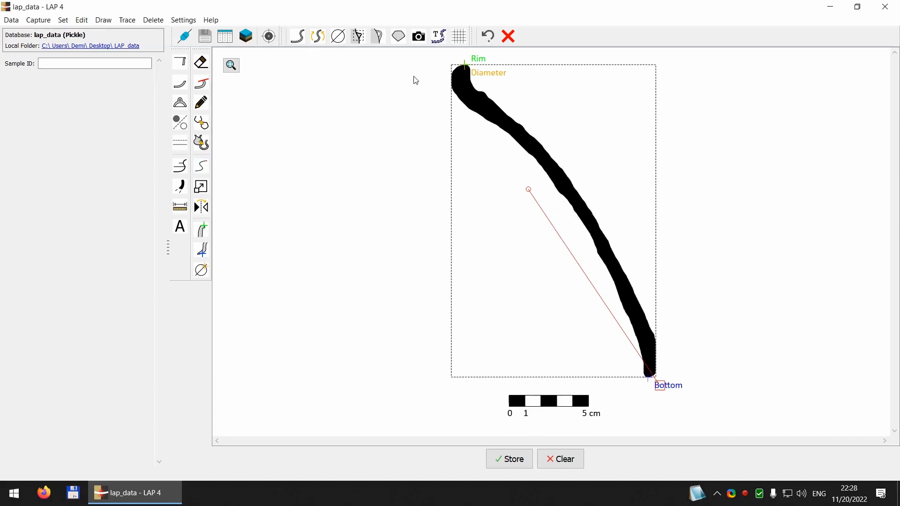
click(507, 36)
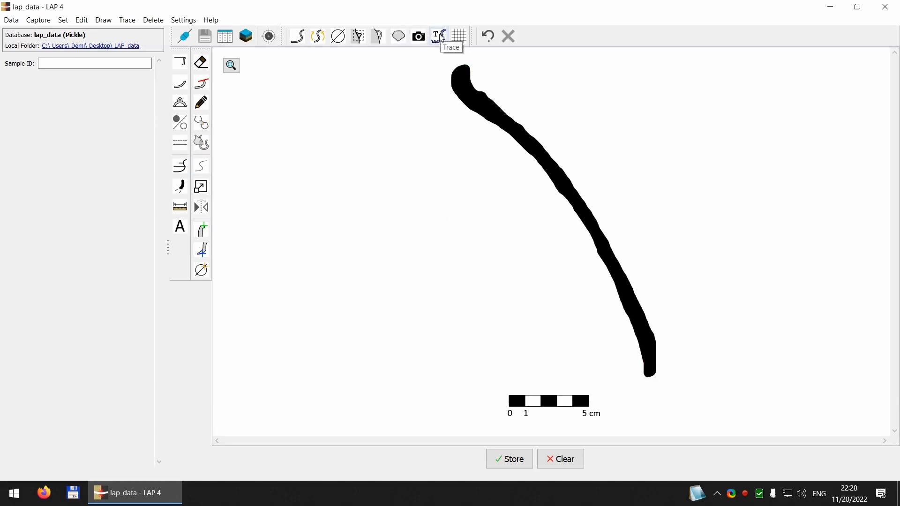
Step: Switch to tracing the vessel image and measure the axis-to-rim radius as 82.17 mm
click(437, 37)
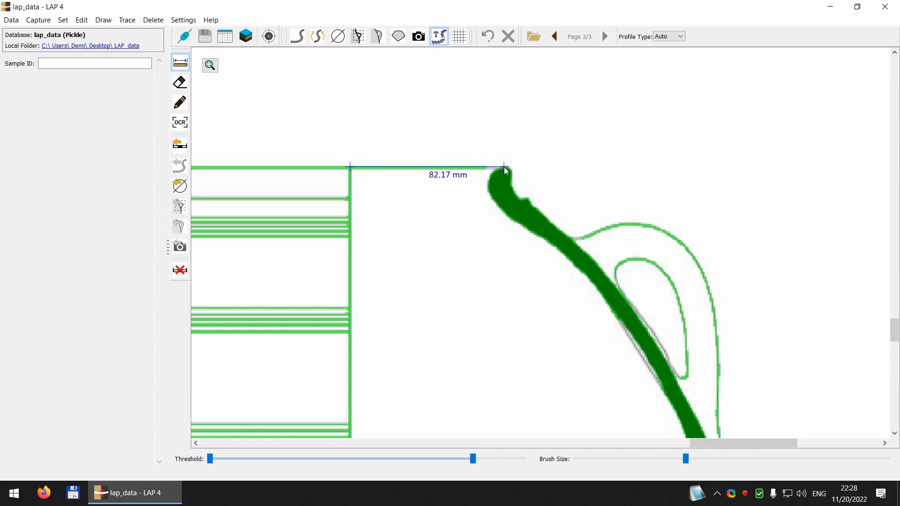
mouse_move(439, 176)
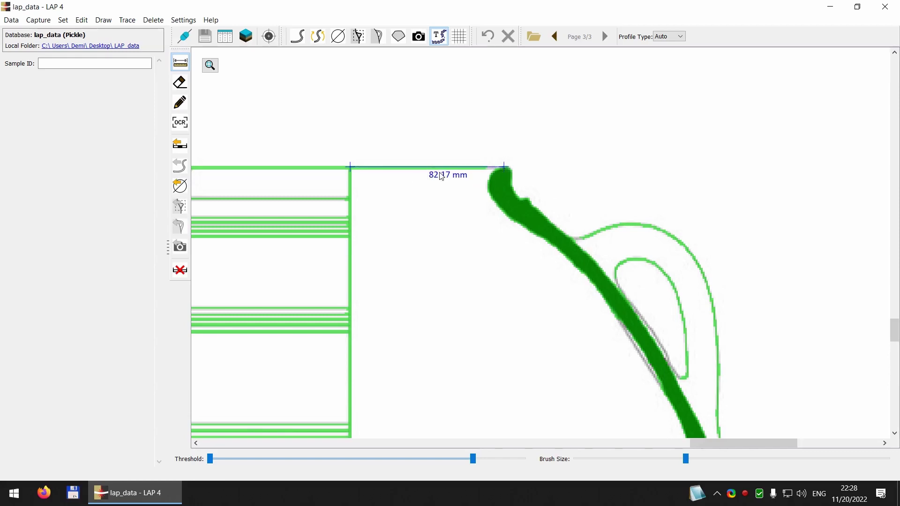
mouse_move(180, 185)
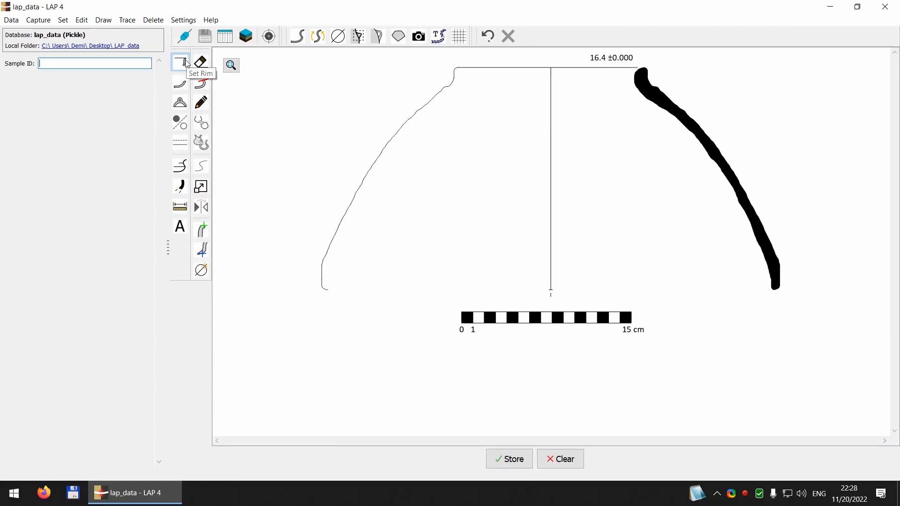
mouse_move(686, 328)
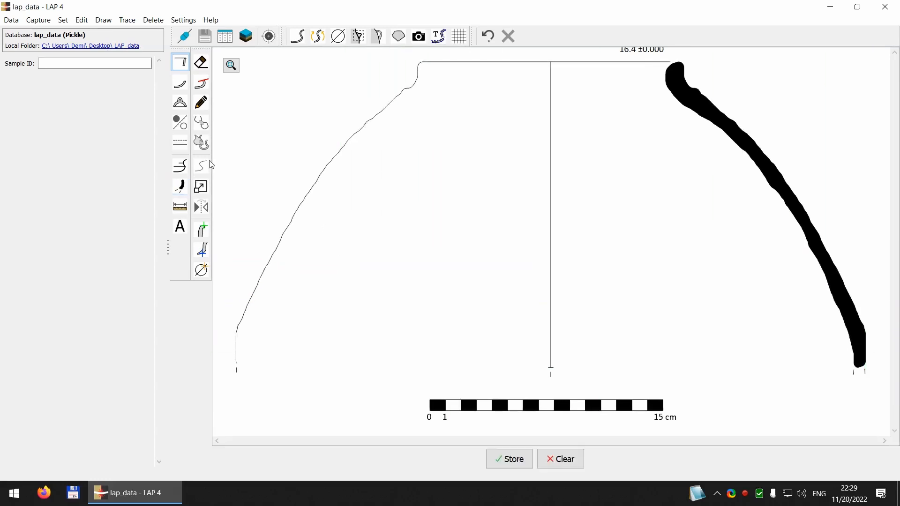
Step: Apply the measured radius as a 16.4 rim diameter, mirroring the section about a central axis
click(180, 166)
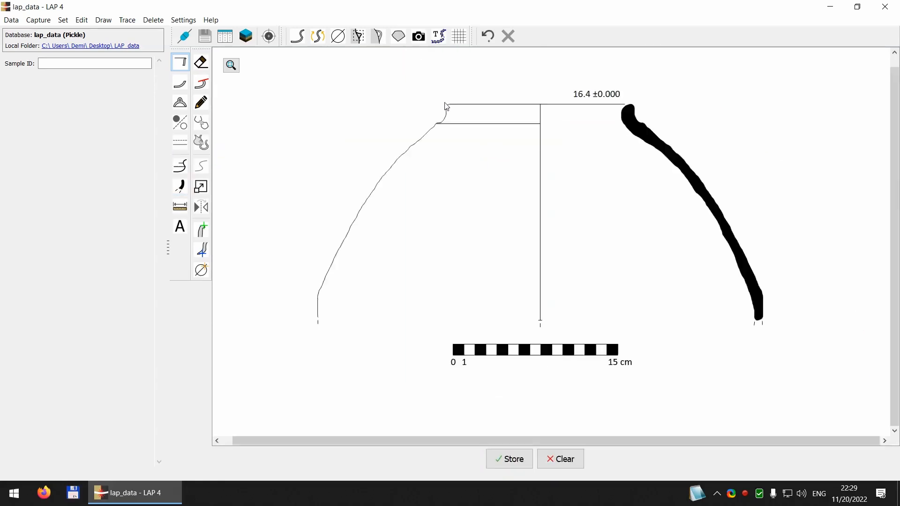
mouse_move(452, 59)
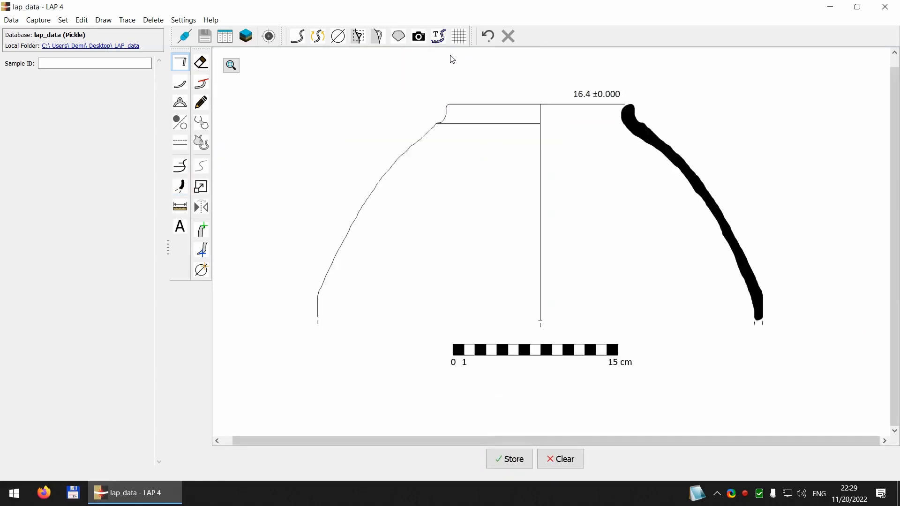
mouse_move(438, 37)
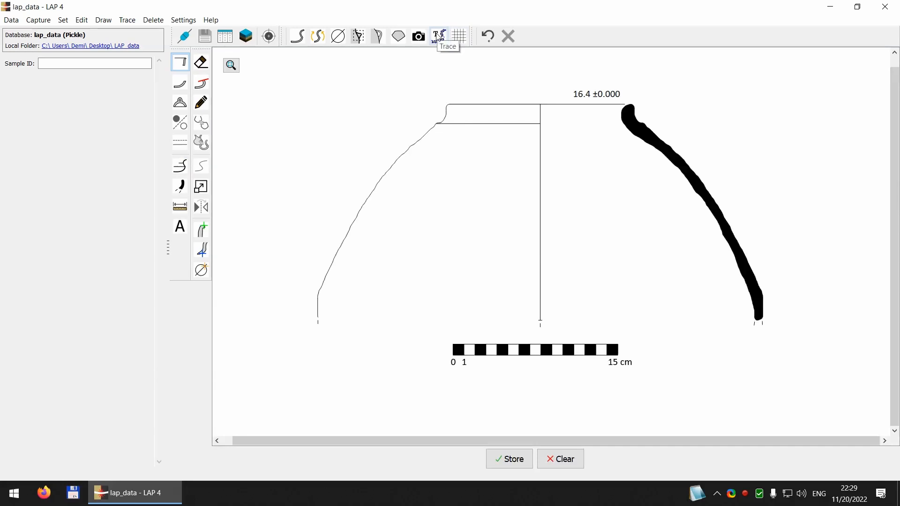
Step: Separate the handle from the wall on the traced image and extract its outline
click(438, 36)
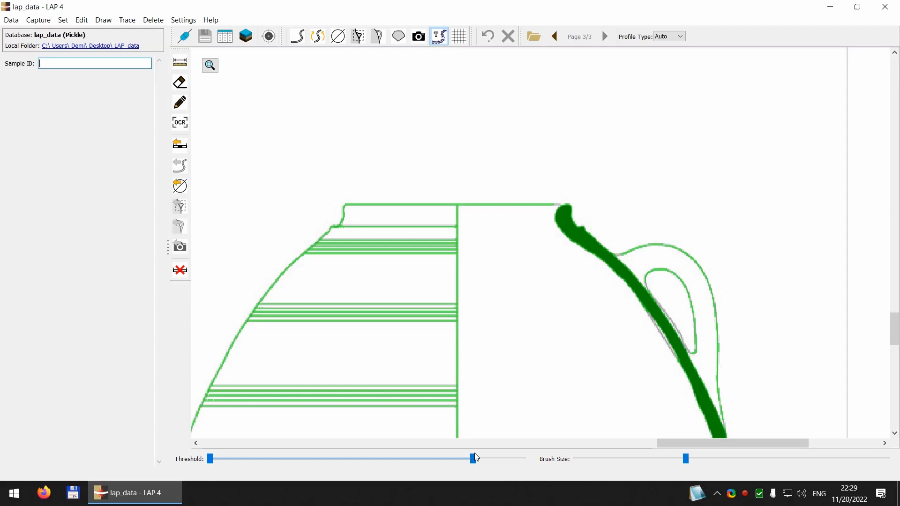
mouse_move(473, 459)
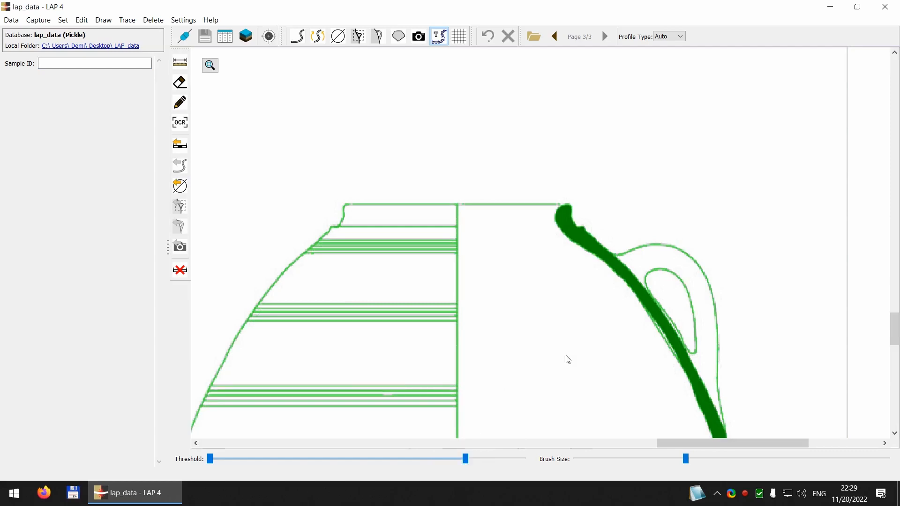
mouse_move(674, 335)
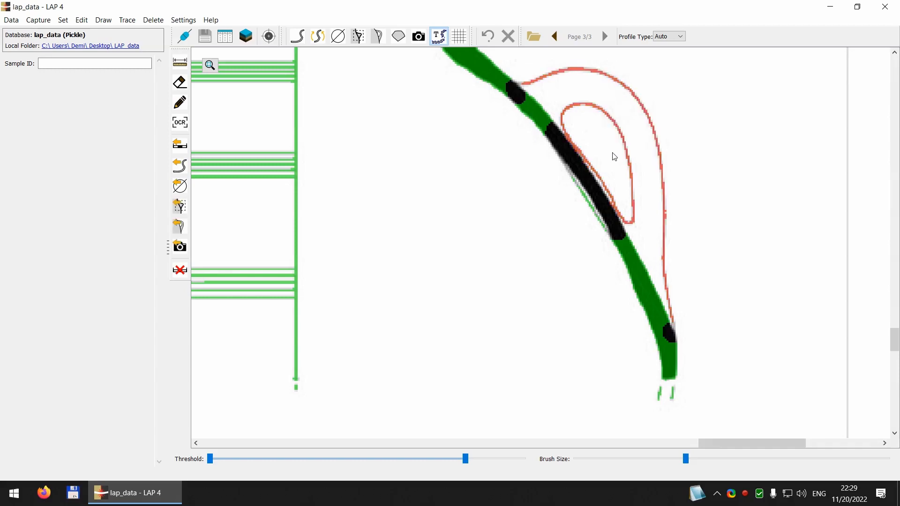
mouse_move(619, 159)
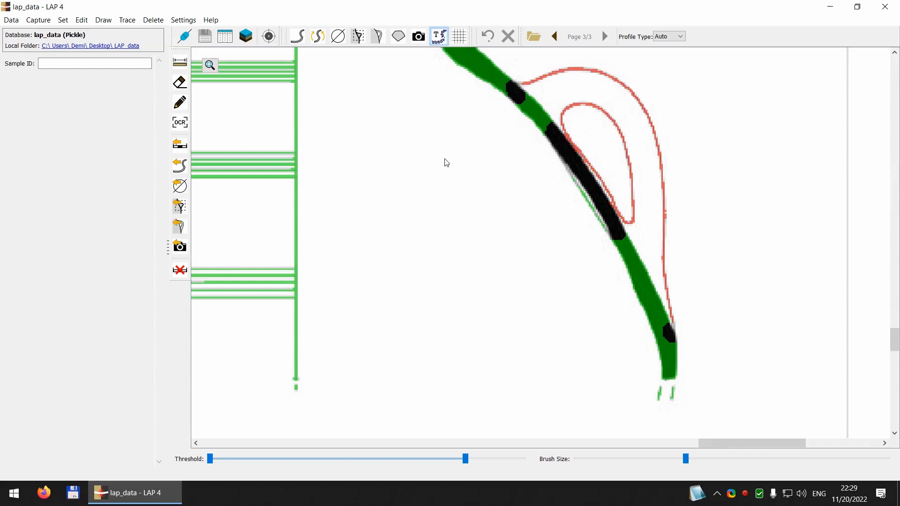
mouse_move(180, 227)
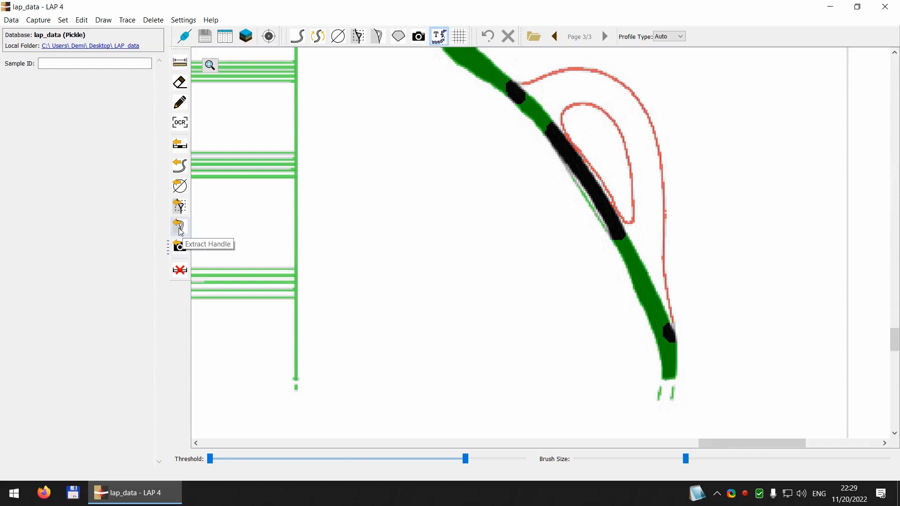
click(181, 226)
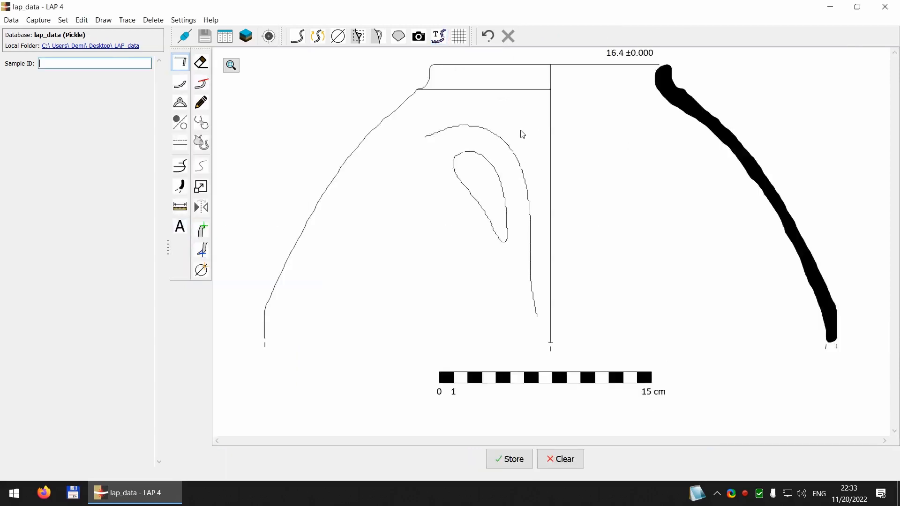
mouse_move(497, 173)
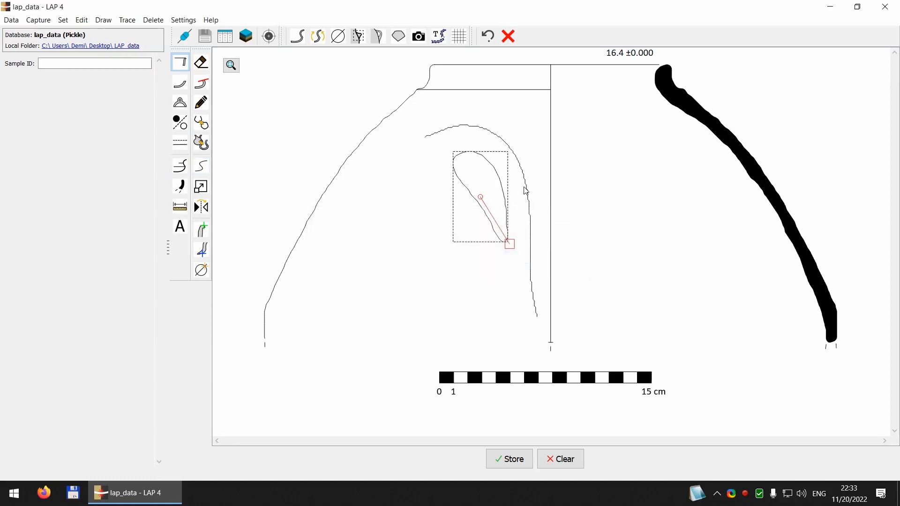
Step: Smooth the extracted handle outline and erase its stray lines before attaching it to the wall
click(201, 166)
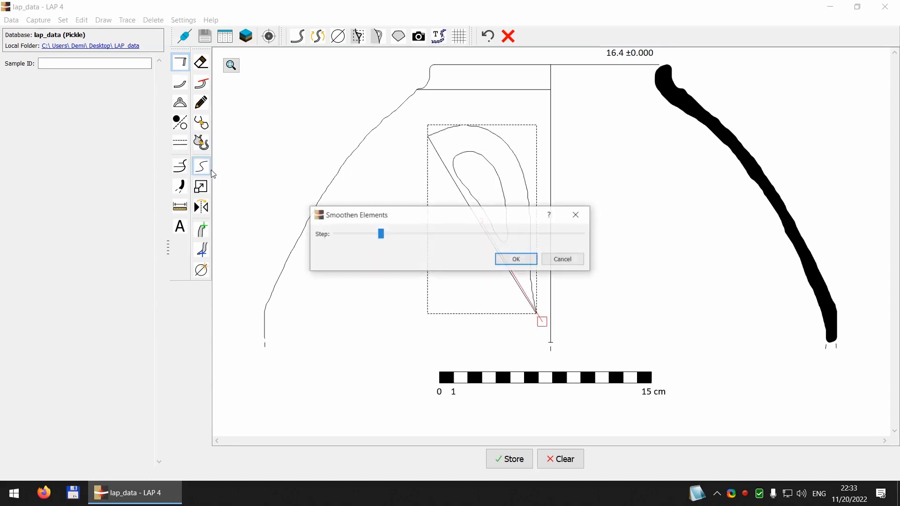
click(515, 259)
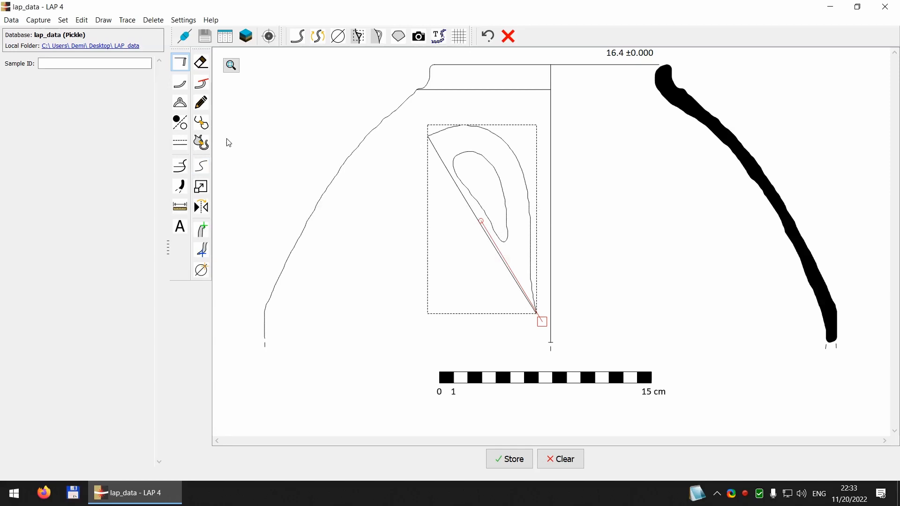
click(201, 83)
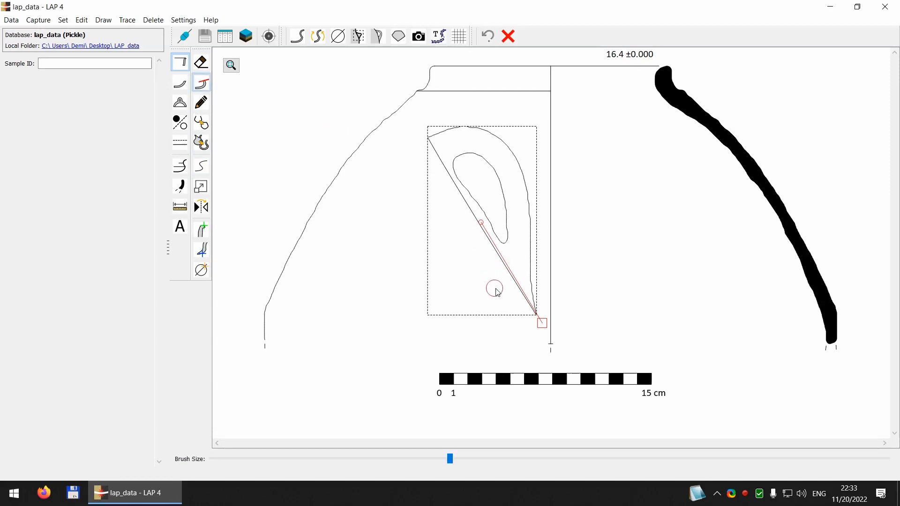
mouse_move(527, 310)
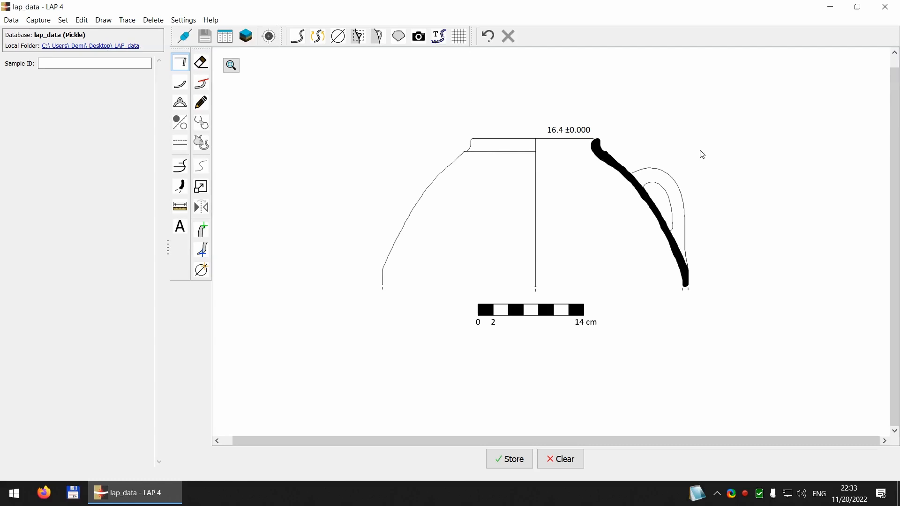
mouse_move(658, 144)
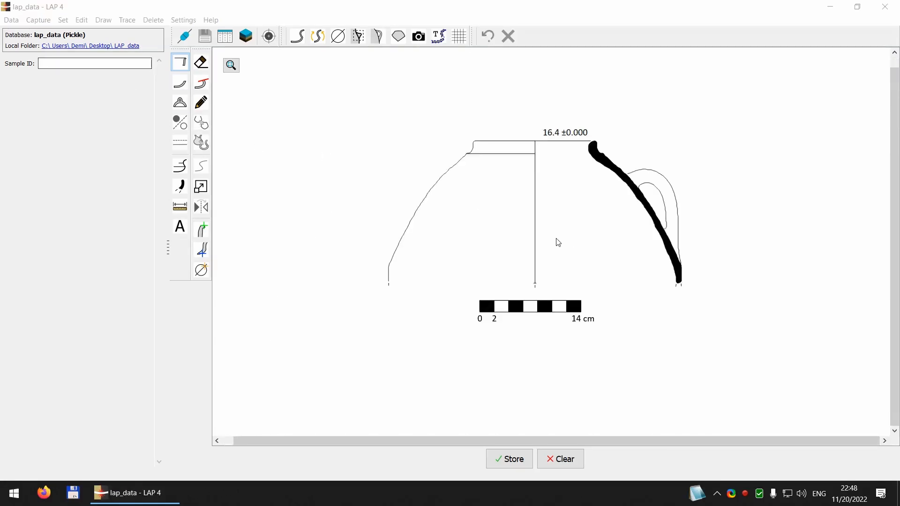
Step: Store the handled vessel as sample 123 and begin a new tracing session
text(123)
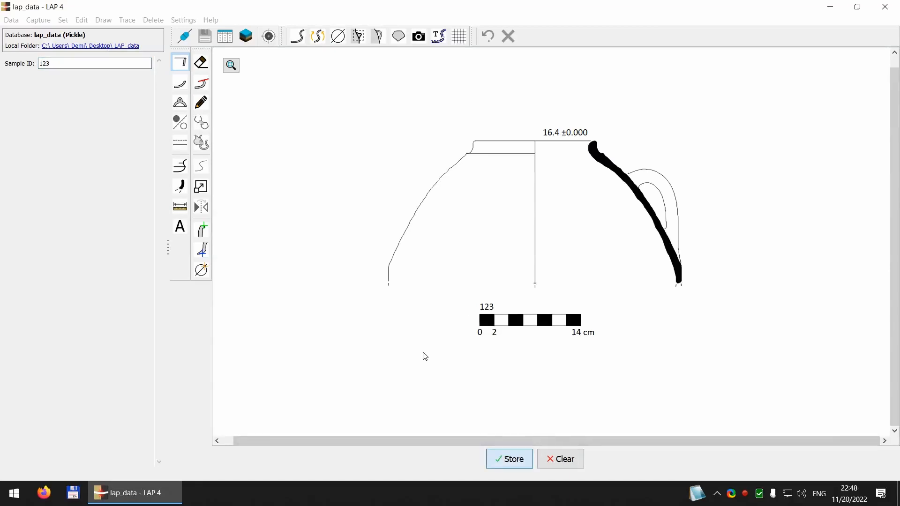
click(560, 458)
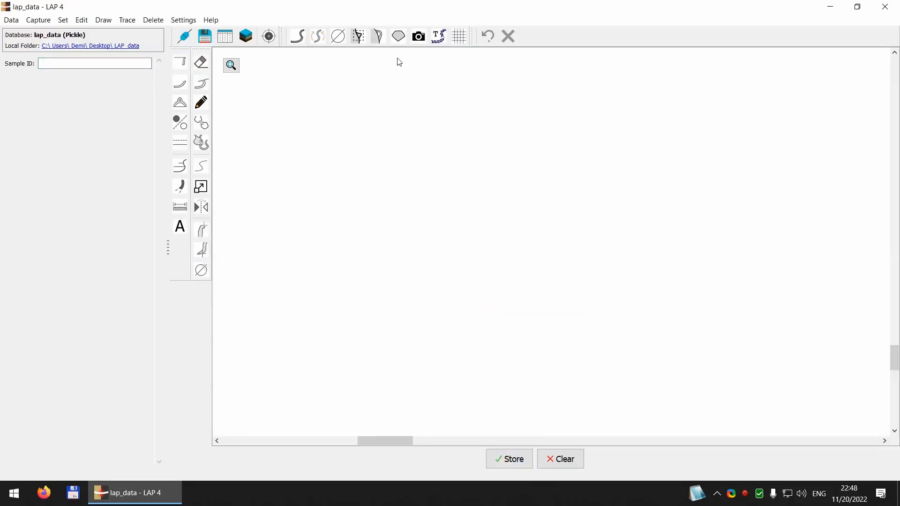
click(439, 36)
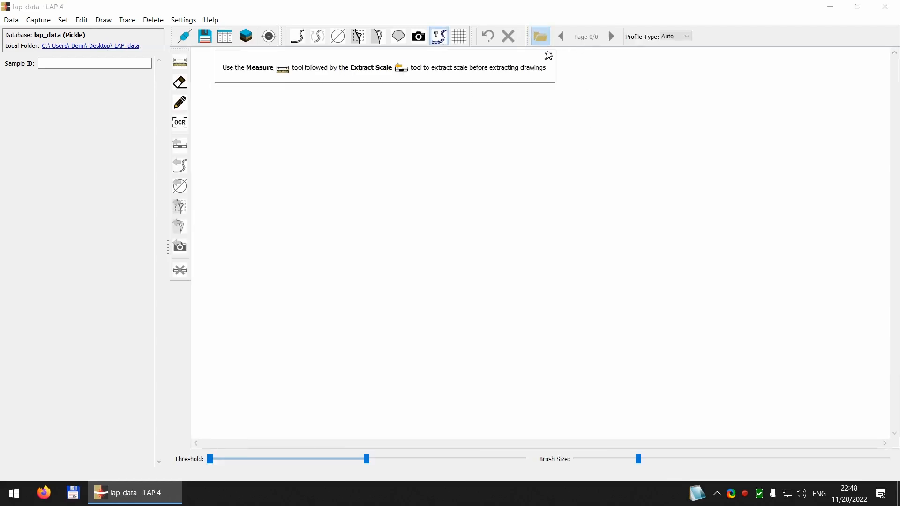
Step: Load the drawing_with_photo PNG image for tracing
click(541, 37)
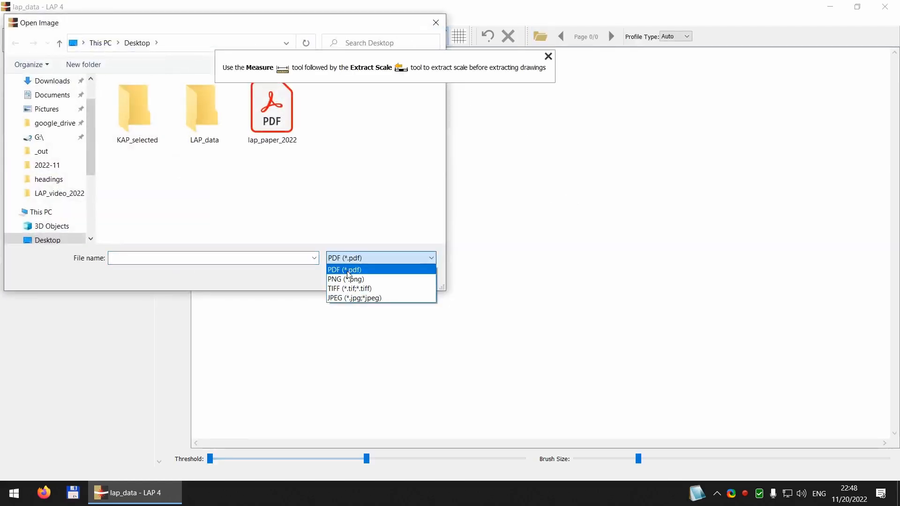
click(346, 280)
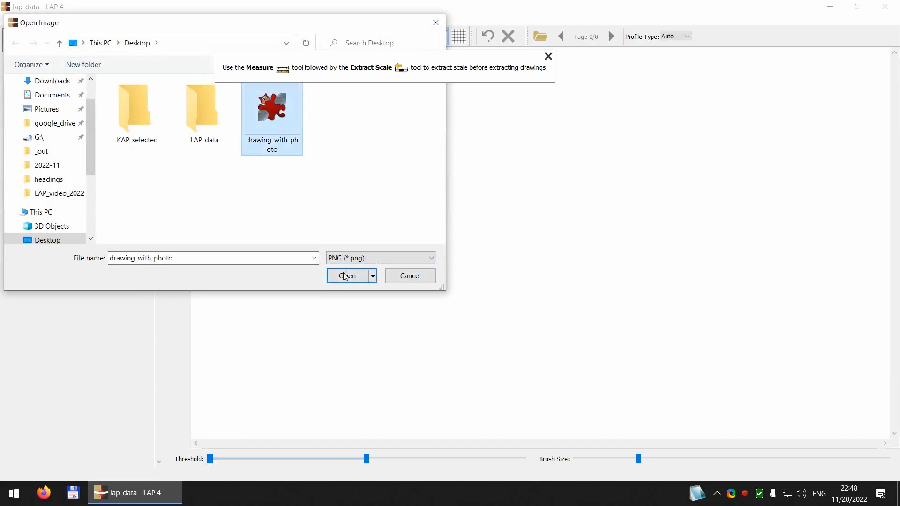
click(347, 276)
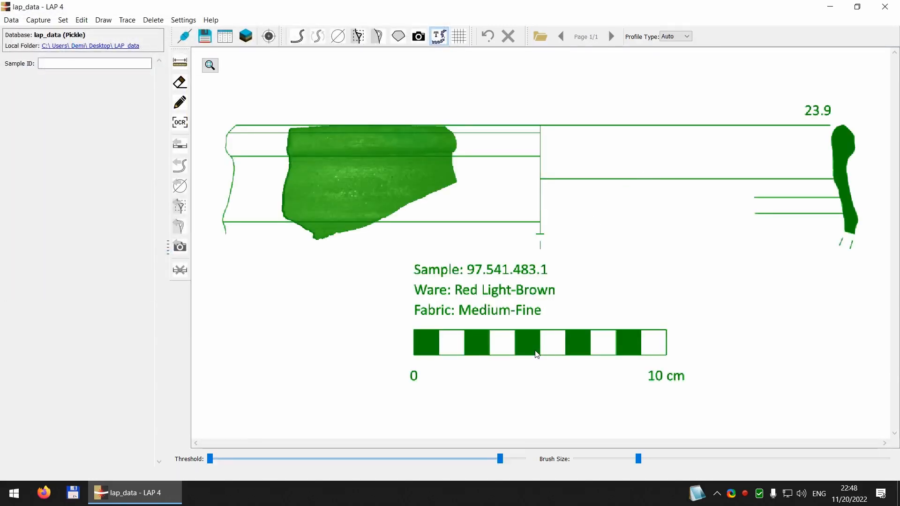
Step: Set the 10 cm bar as a 100 mm scale and pick the rim sherd's section profile
click(180, 102)
text(100)
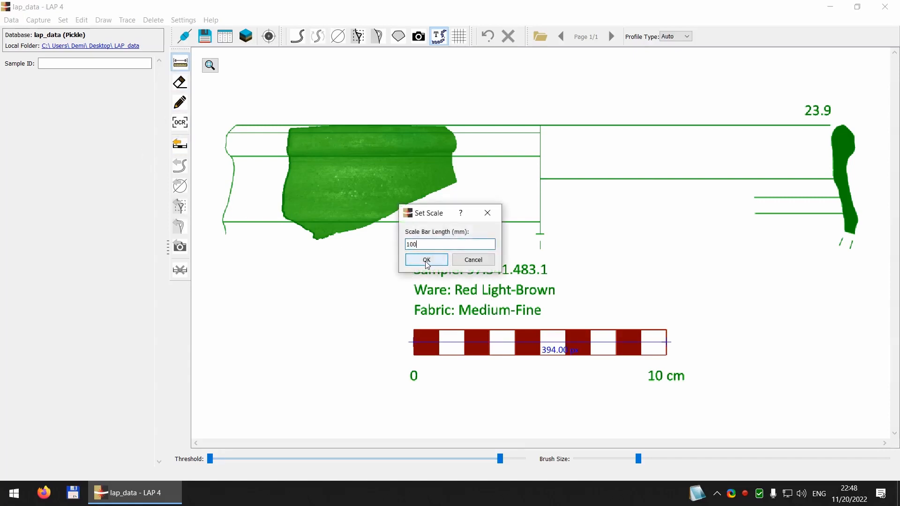
click(425, 259)
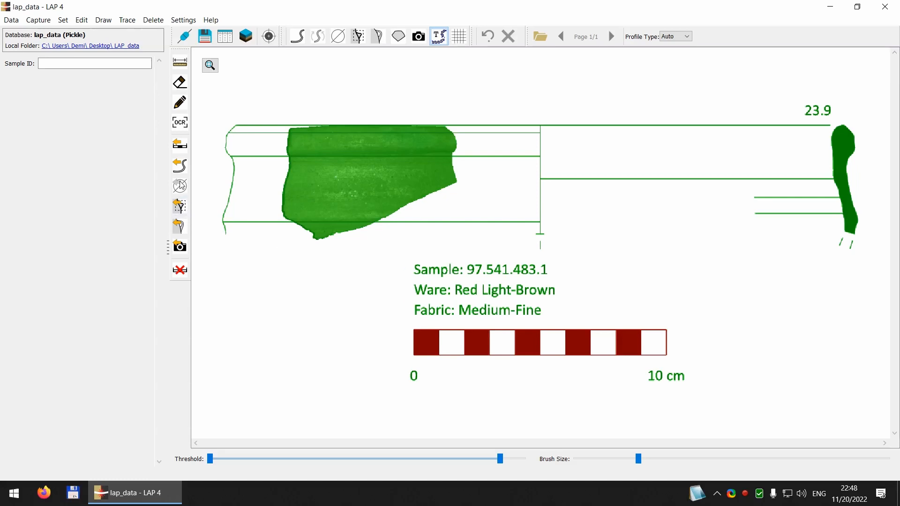
mouse_move(179, 143)
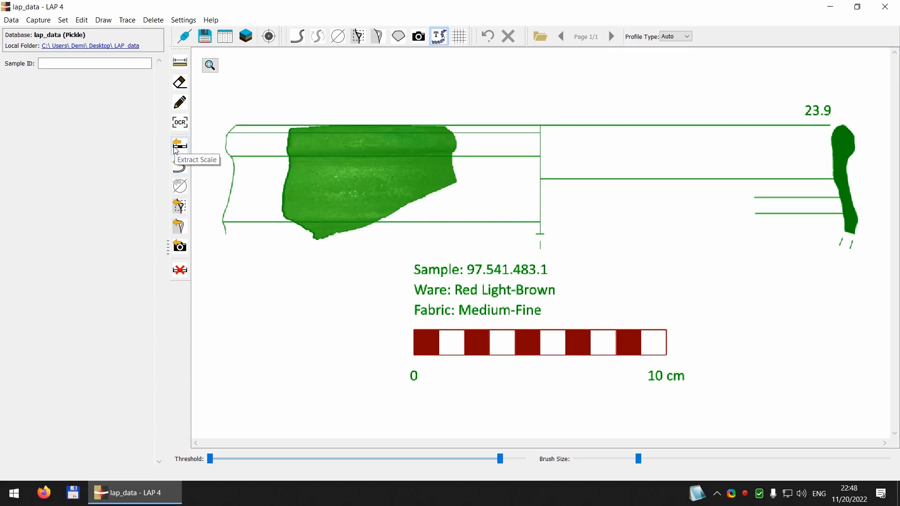
mouse_move(834, 142)
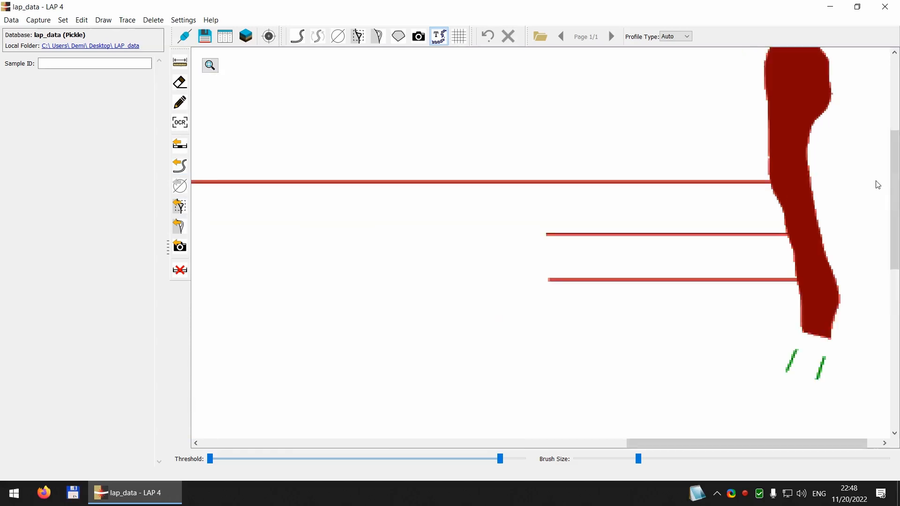
click(180, 83)
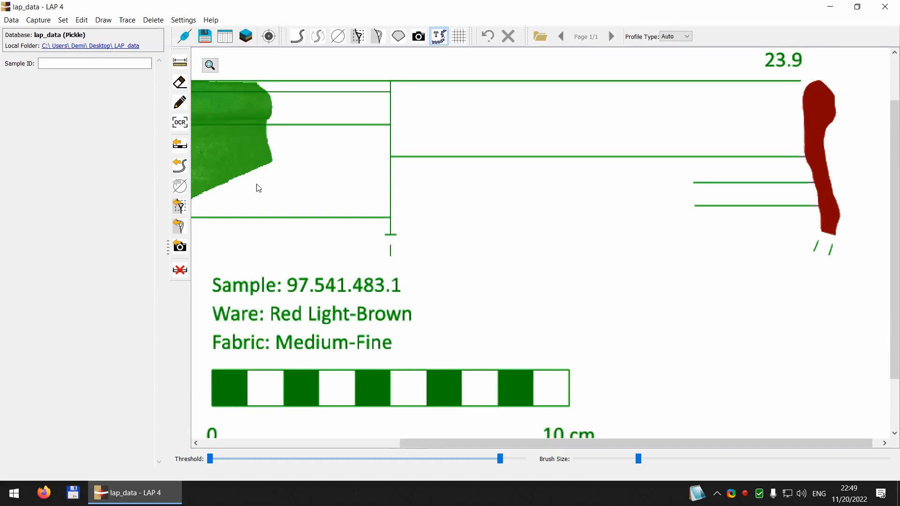
mouse_move(584, 191)
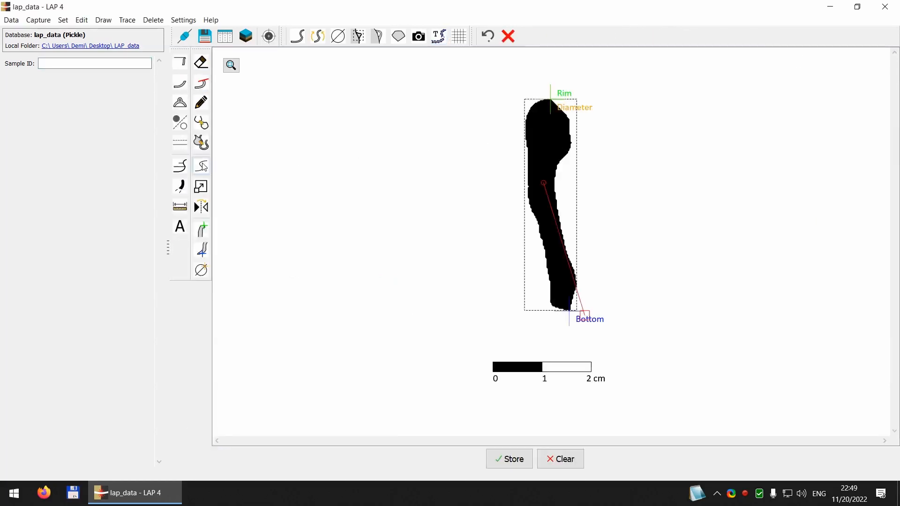
Step: Smooth the rim profile, then measure 119.35 mm from the vessel axis to the rim
click(201, 166)
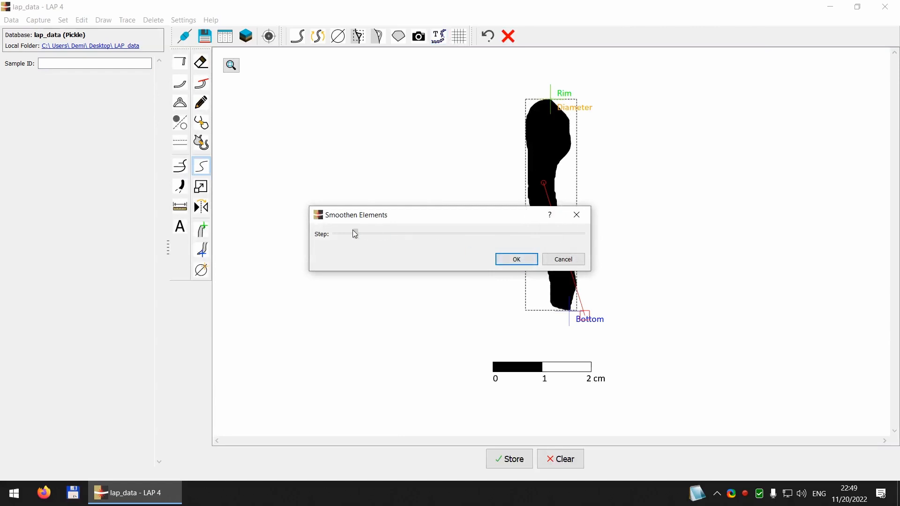
click(515, 258)
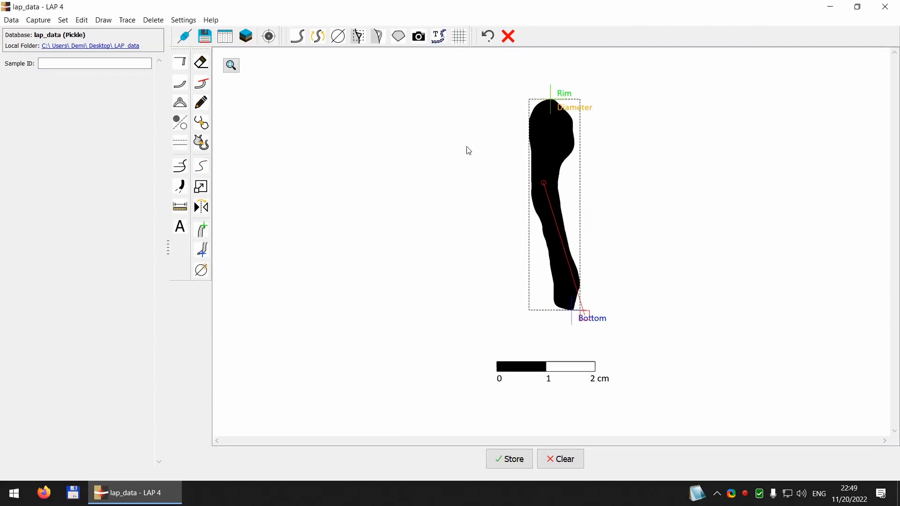
click(438, 37)
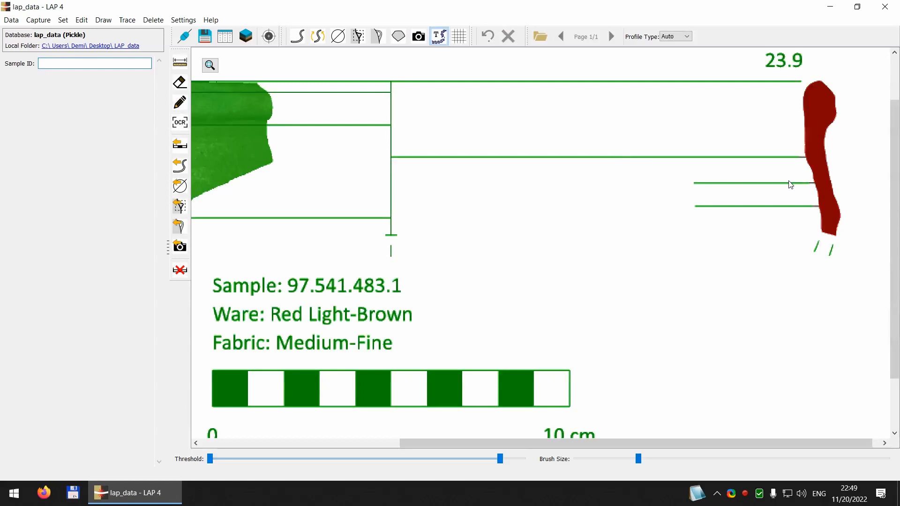
click(180, 61)
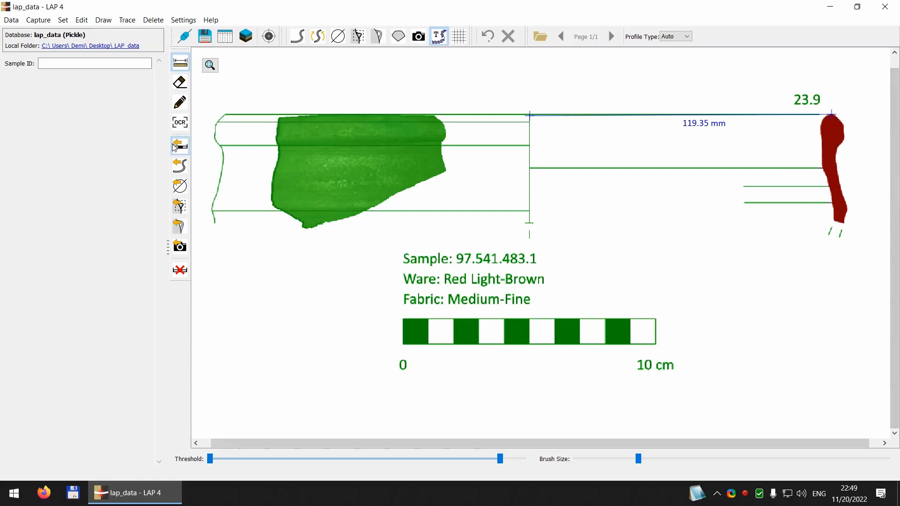
click(180, 145)
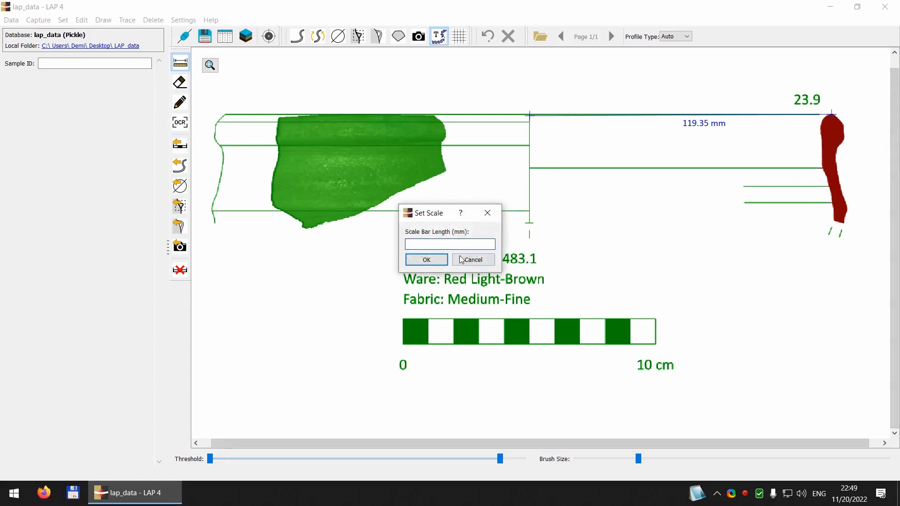
Step: Finish the 23.9 diameter rim drawing and extract the sherd photo onto it
click(472, 259)
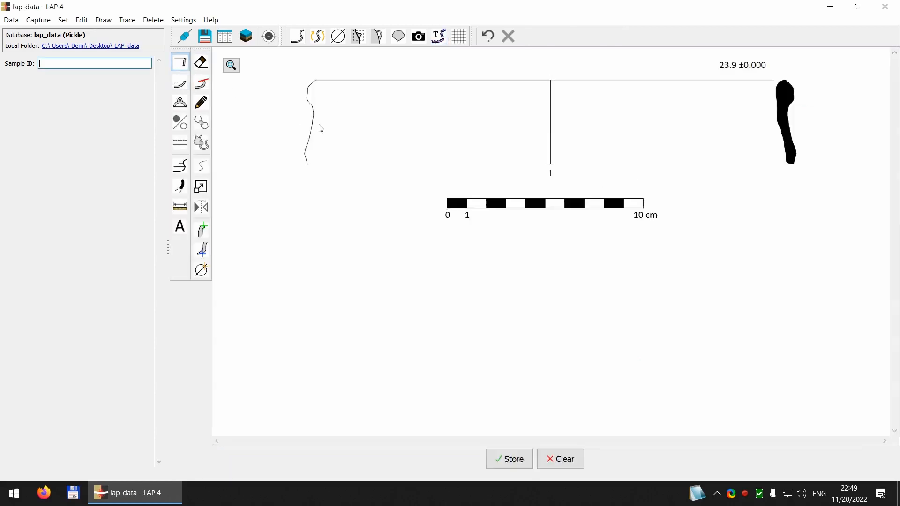
mouse_move(418, 35)
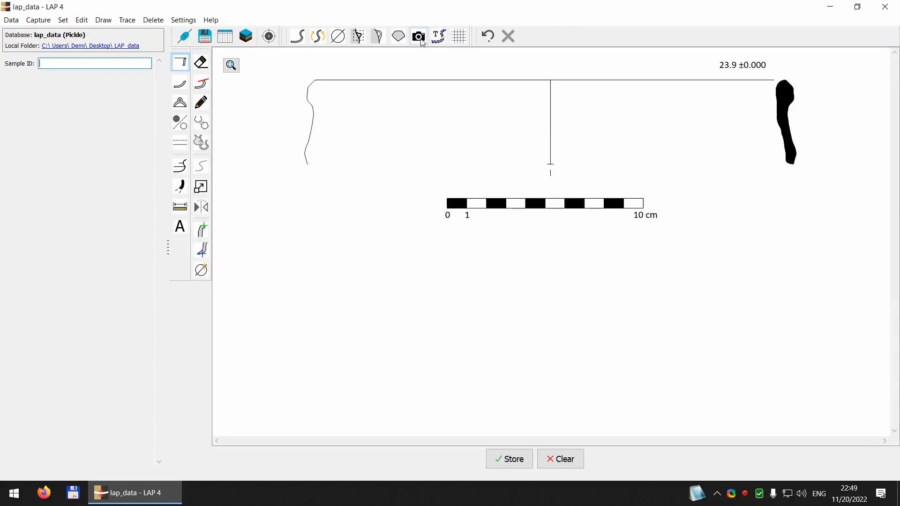
click(438, 37)
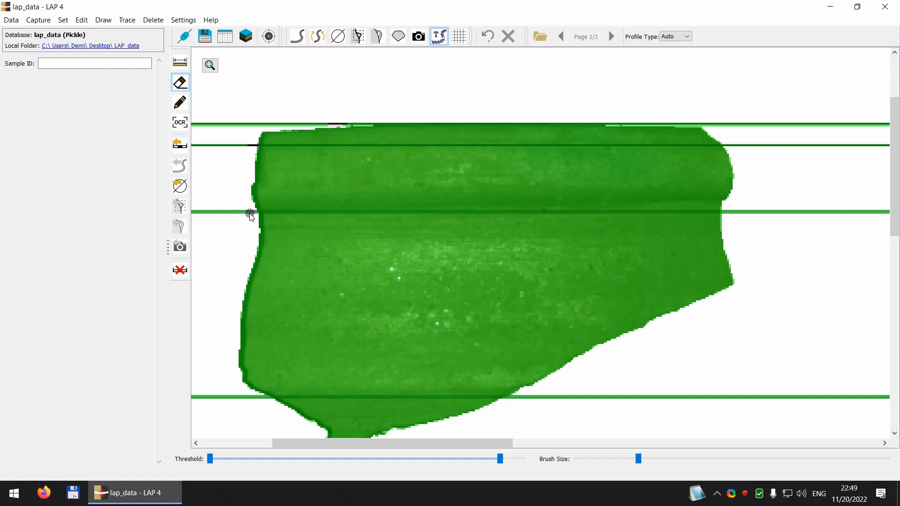
mouse_move(736, 177)
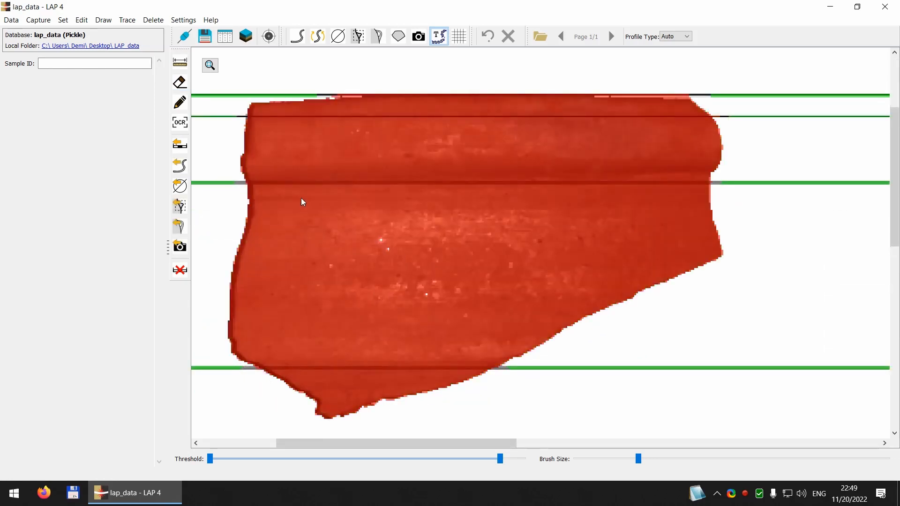
mouse_move(180, 247)
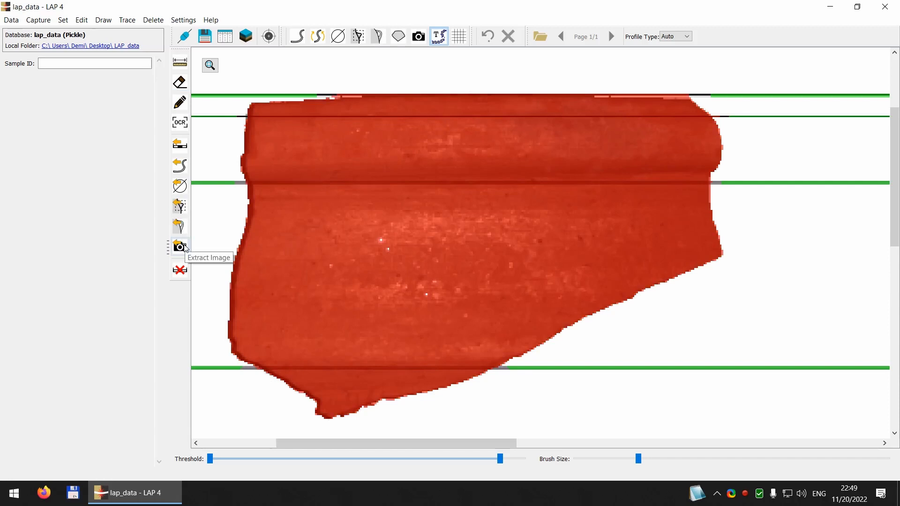
click(179, 246)
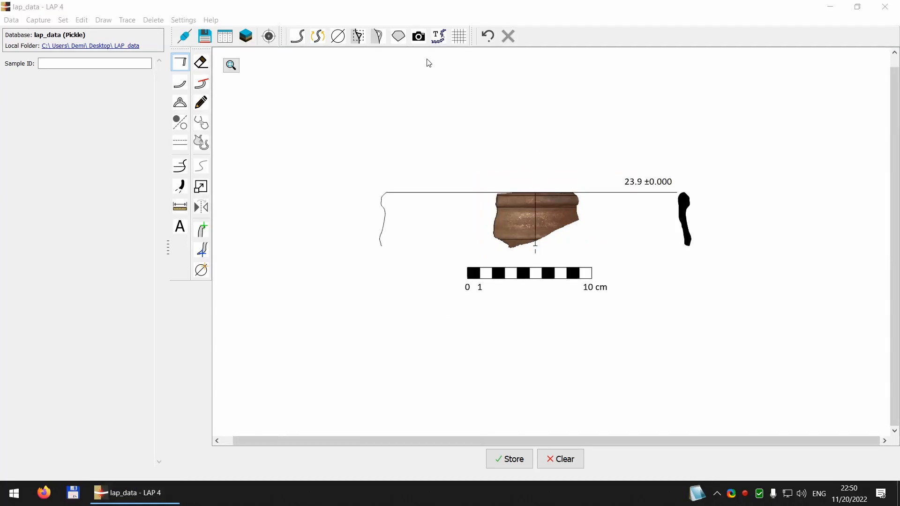
Step: Go back to the scanned source page with the sherd and its sample label
click(438, 36)
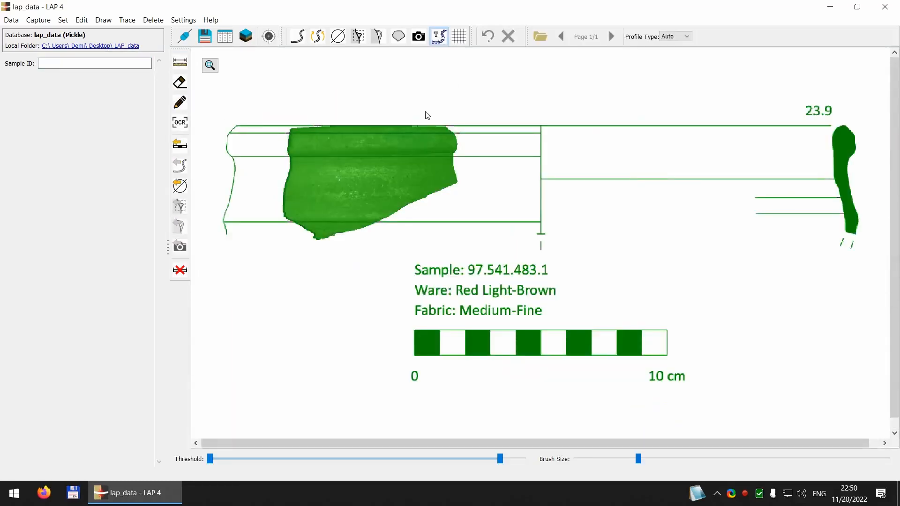
mouse_move(379, 259)
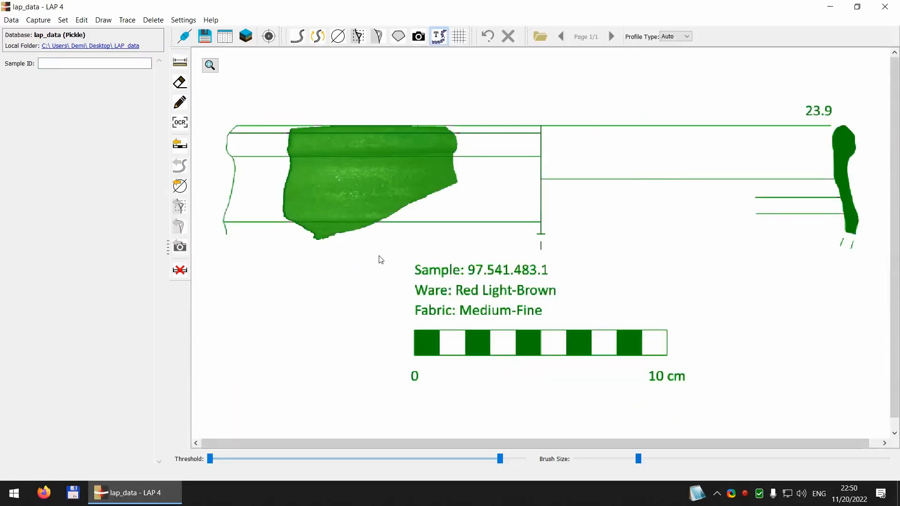
mouse_move(190, 238)
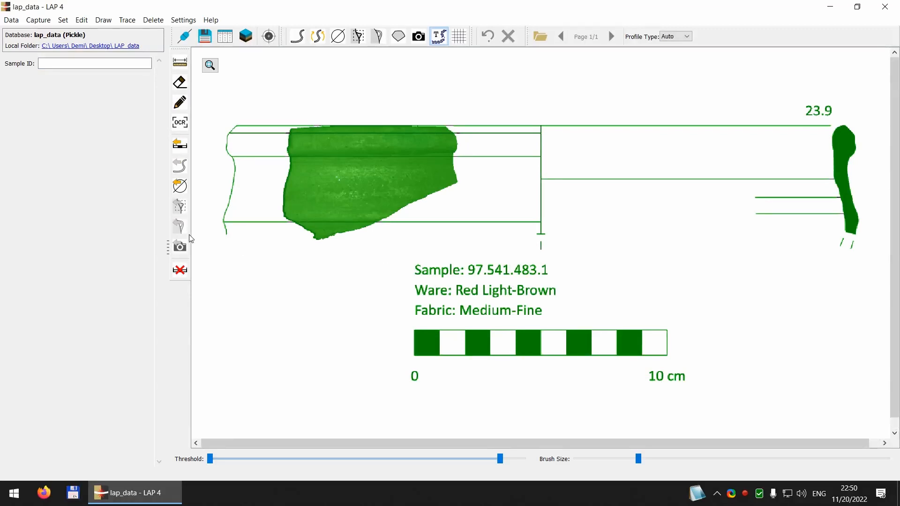
mouse_move(180, 122)
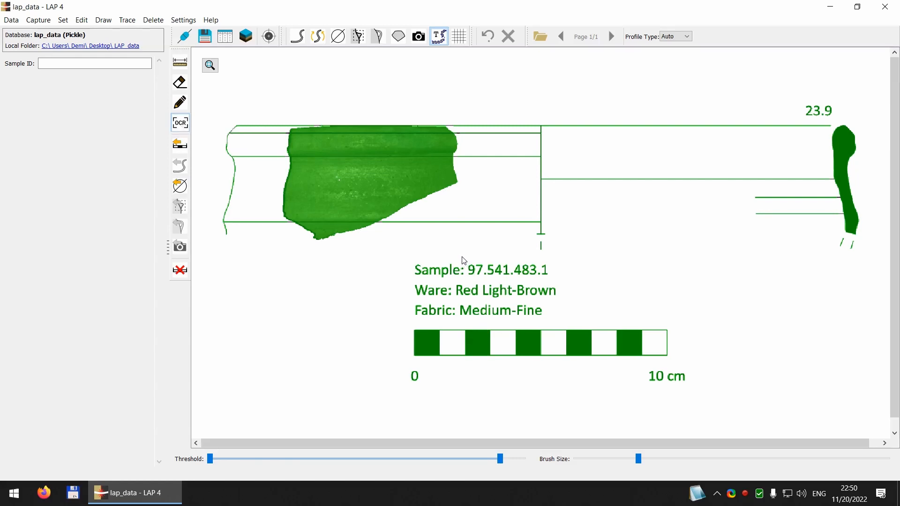
Step: Read 97.541.483.1 off the label by OCR and record it as the Sample ID
double_click(506, 270)
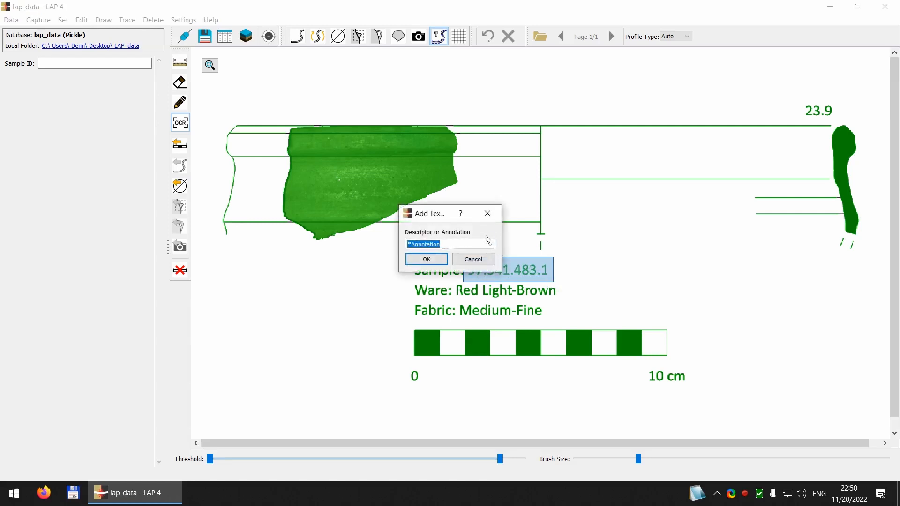
click(488, 244)
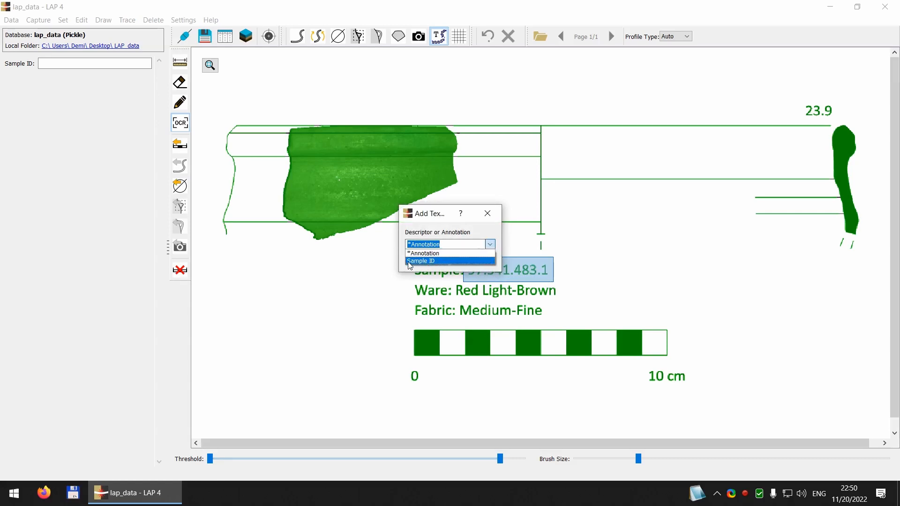
click(421, 261)
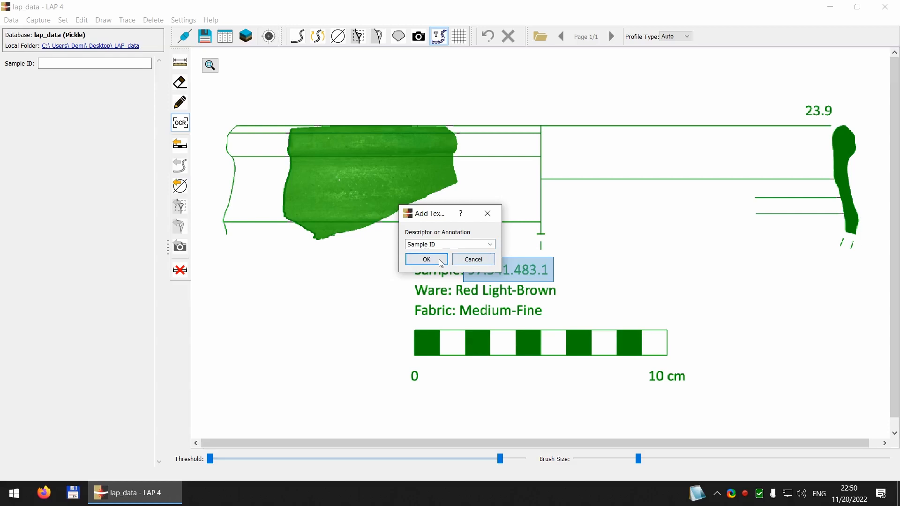
click(425, 259)
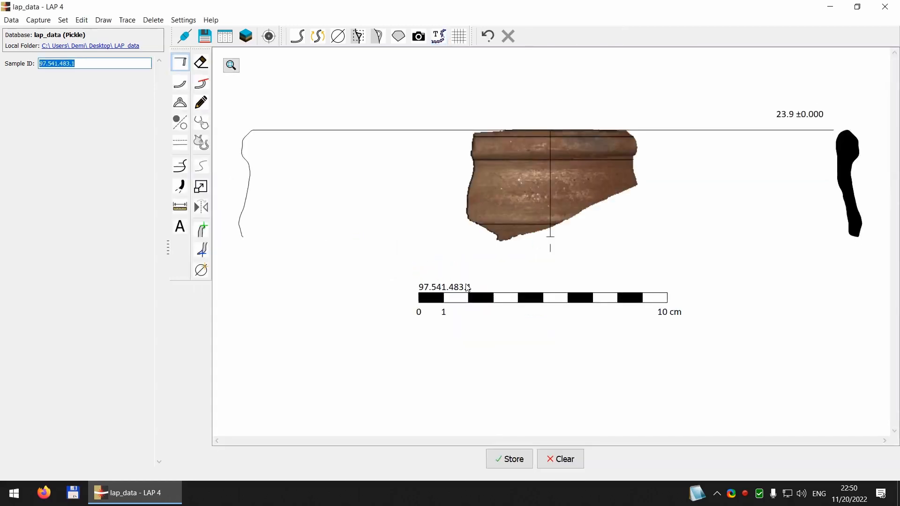
mouse_move(308, 207)
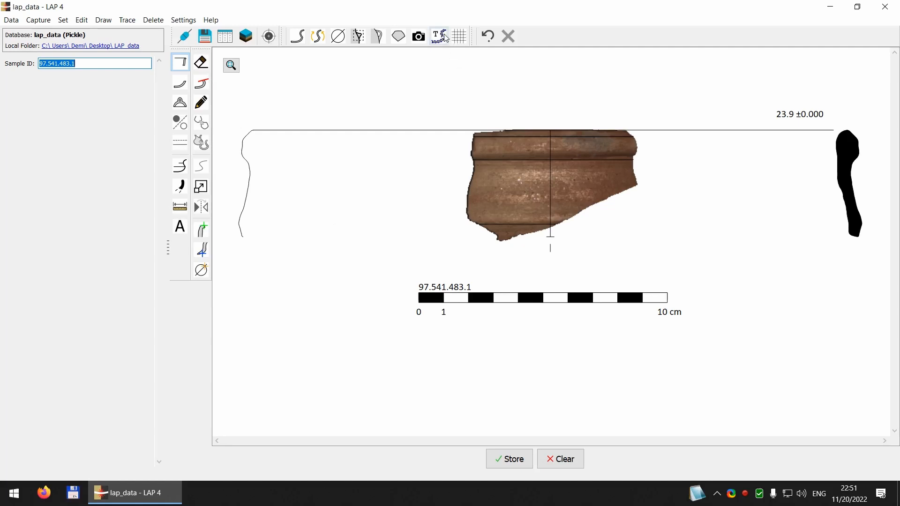
click(437, 37)
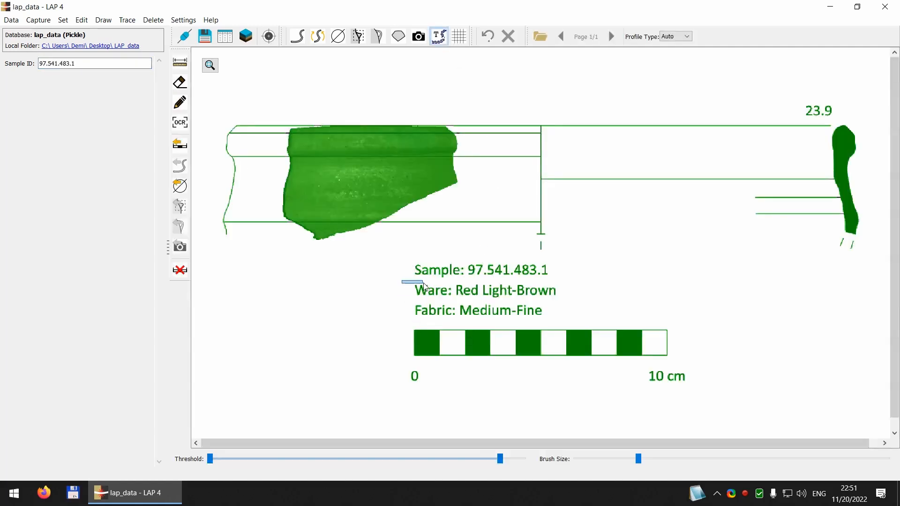
mouse_move(393, 290)
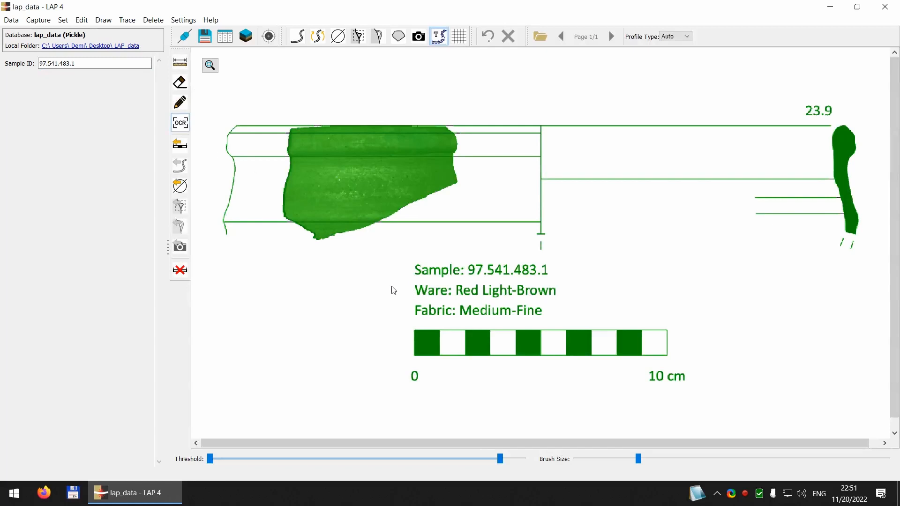